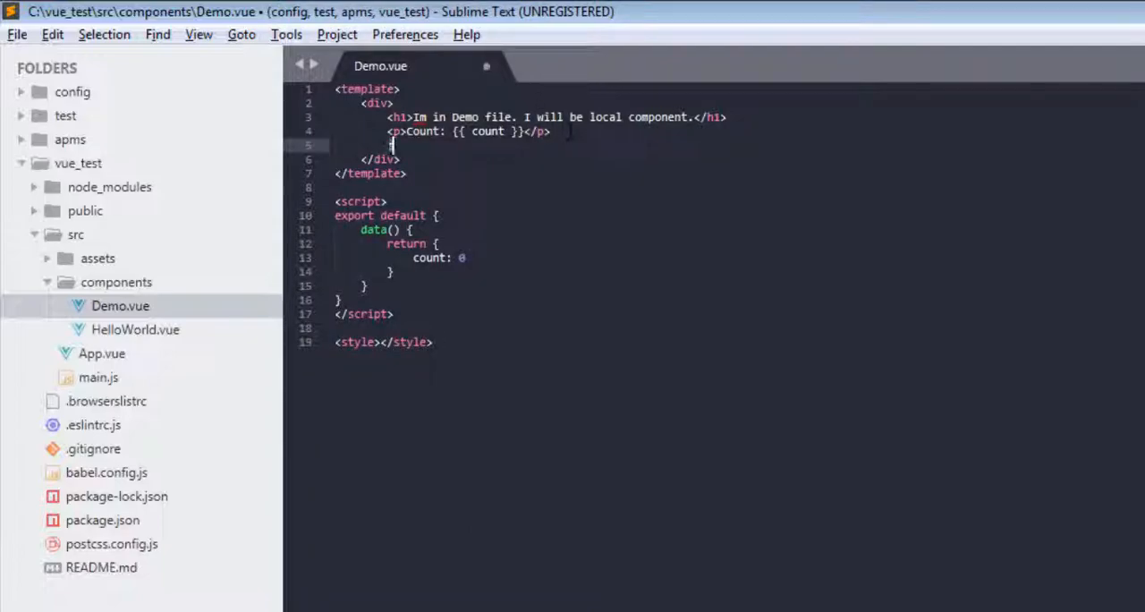
# Type <input type="text" ref="inputEle"> below the Count paragraph and select inputEle
pyautogui.write('<input type="text">')
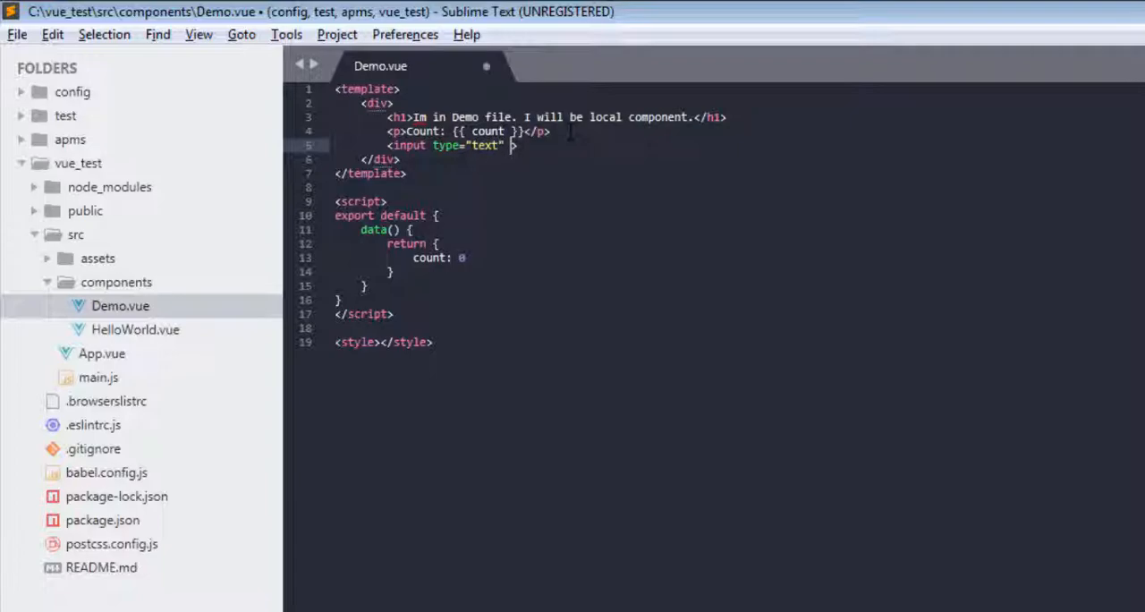
pyautogui.write('ref="')
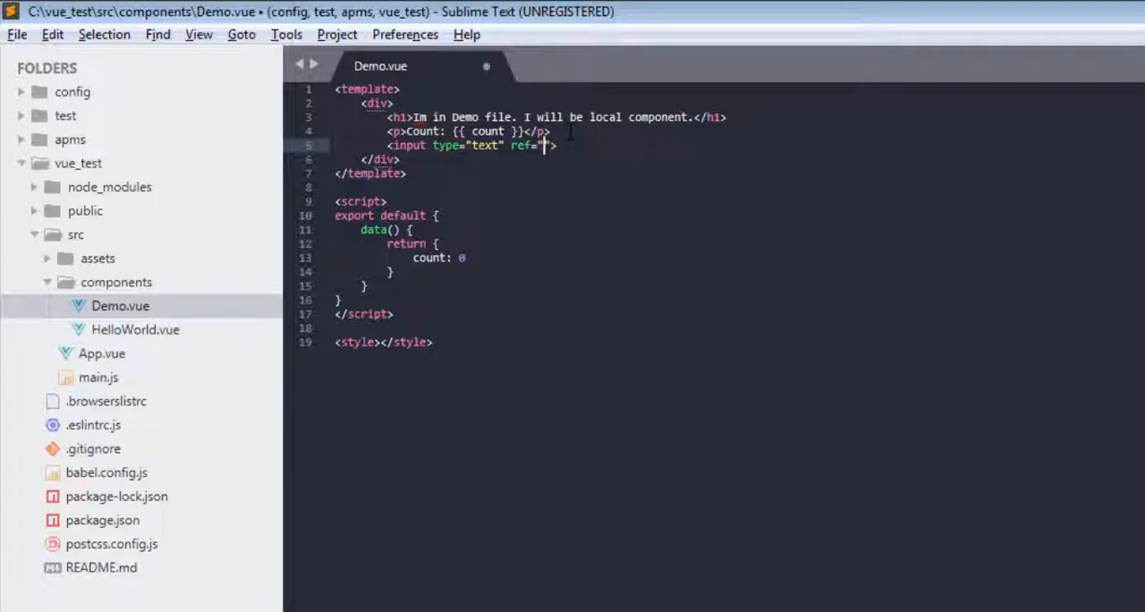
pyautogui.write('inputEle')
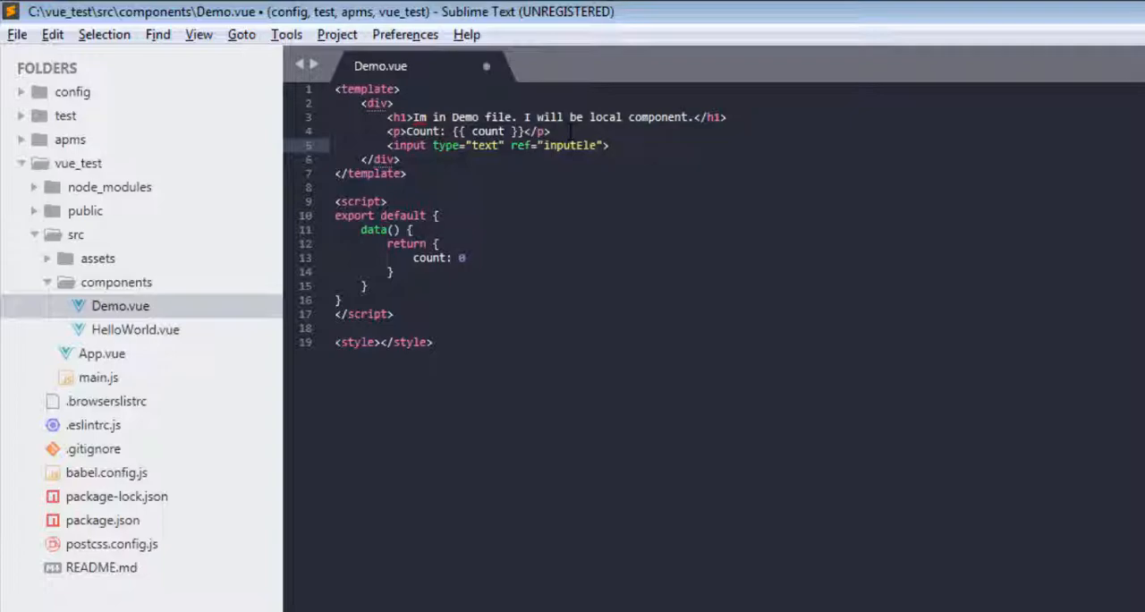
pyautogui.doubleClick(570, 145)
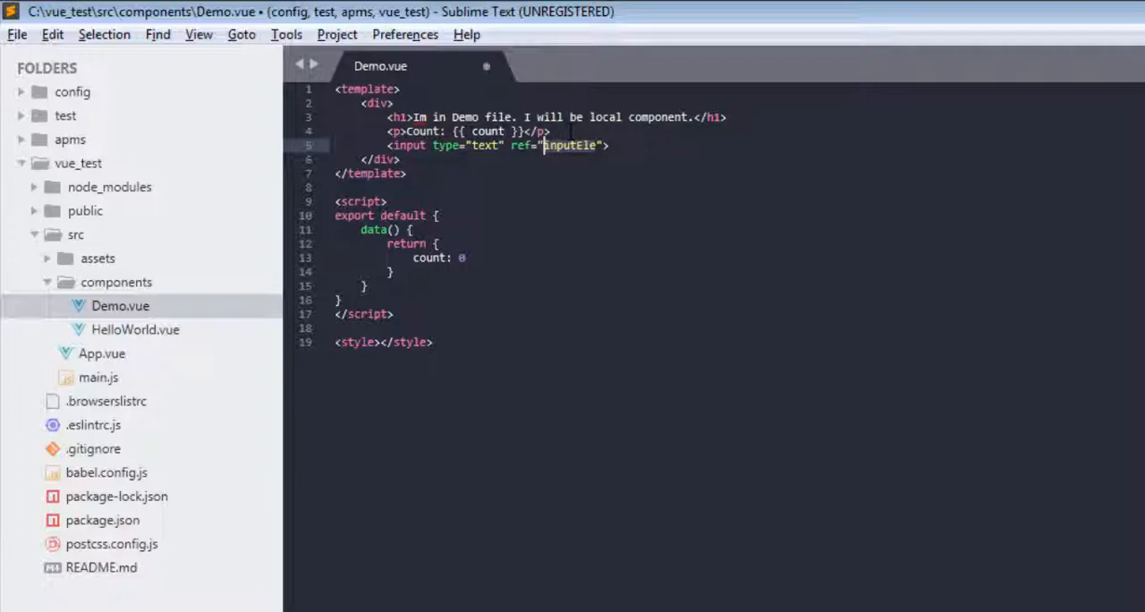
pyautogui.write('butt')
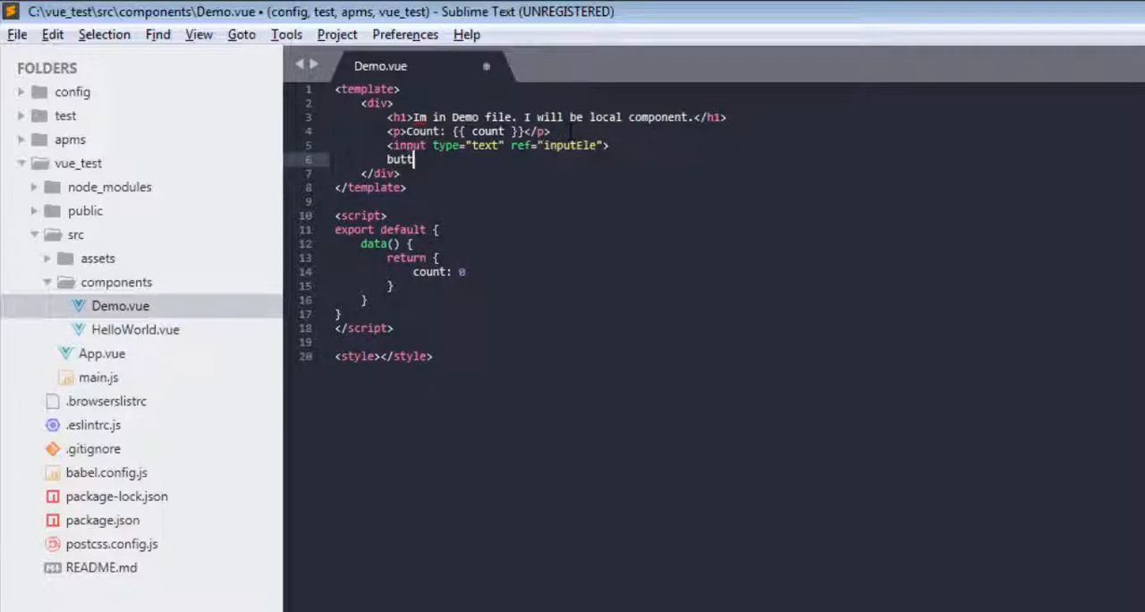
pyautogui.write('on ></button>')
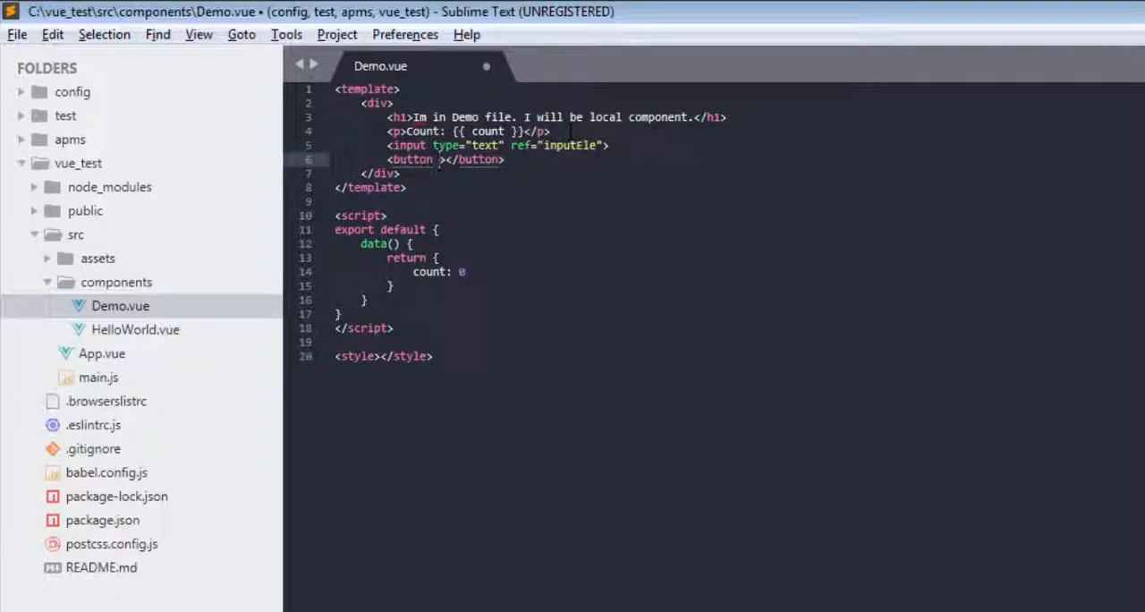
pyautogui.write('@click="submit')
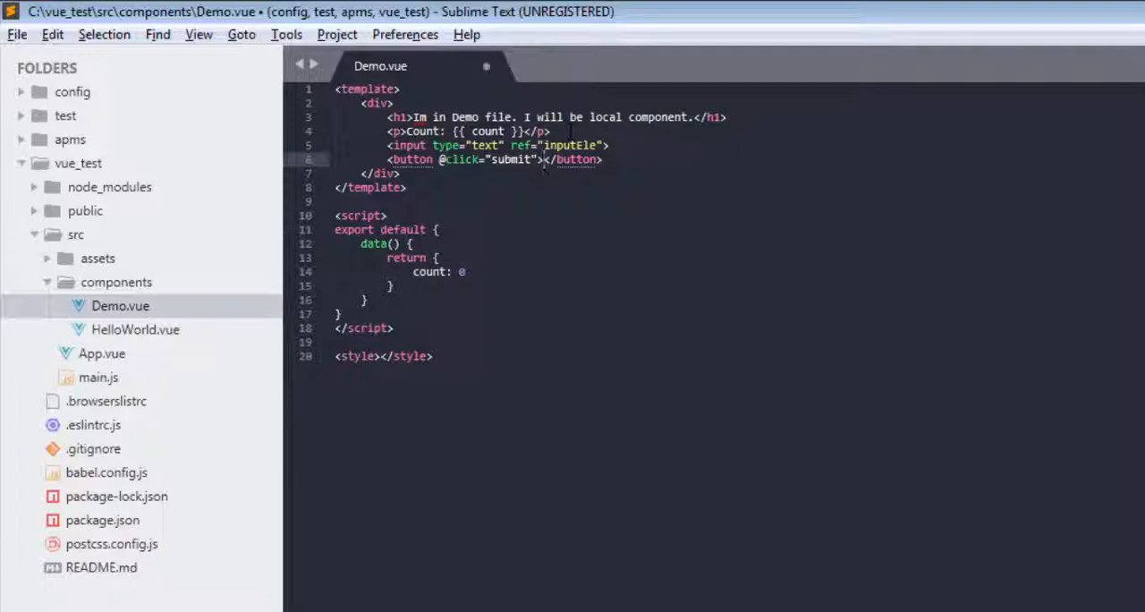
pyautogui.write('Submit')
pyautogui.click(737, 300)
pyautogui.write(',')
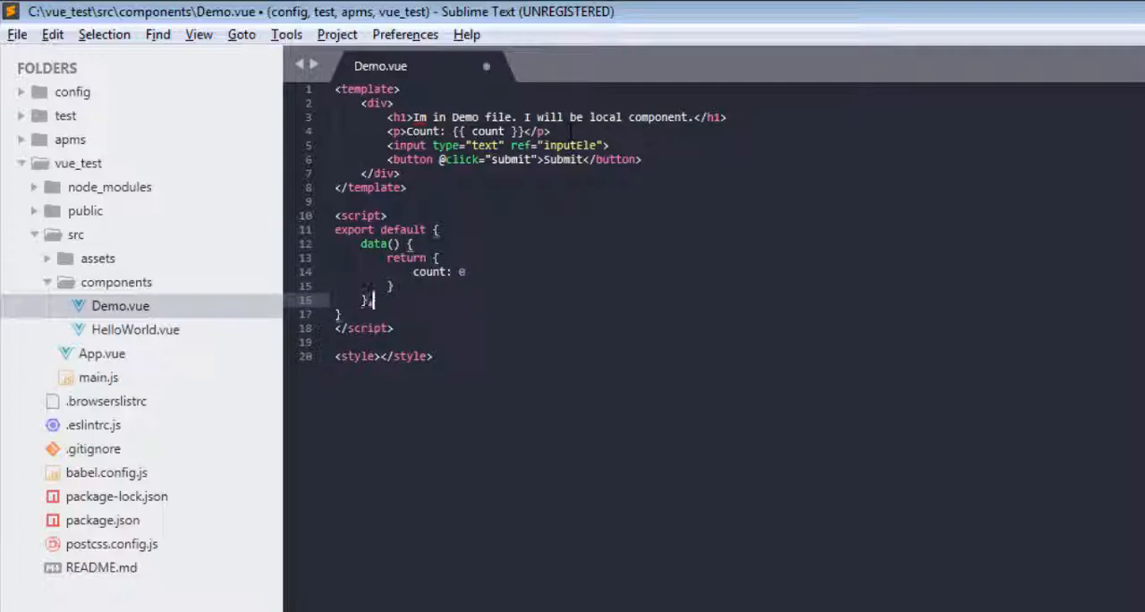
# Add methods: { submit() { console.log(this.$refs) } } after data() and save
pyautogui.write('methods: {')
pyautogui.write("console.log(':' + );")
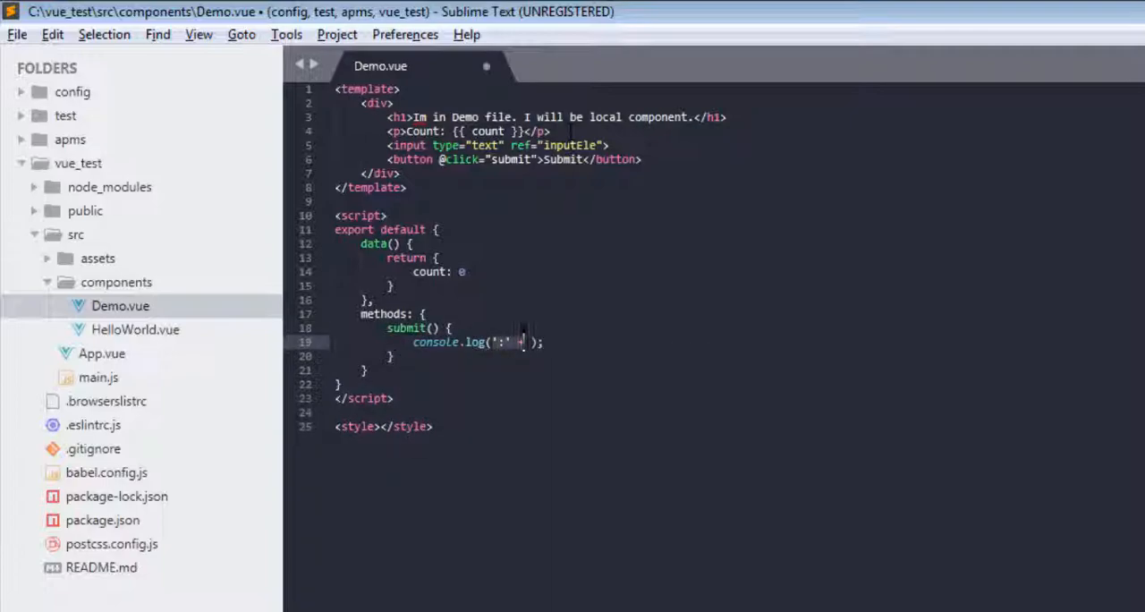
pyautogui.press('Backspace')
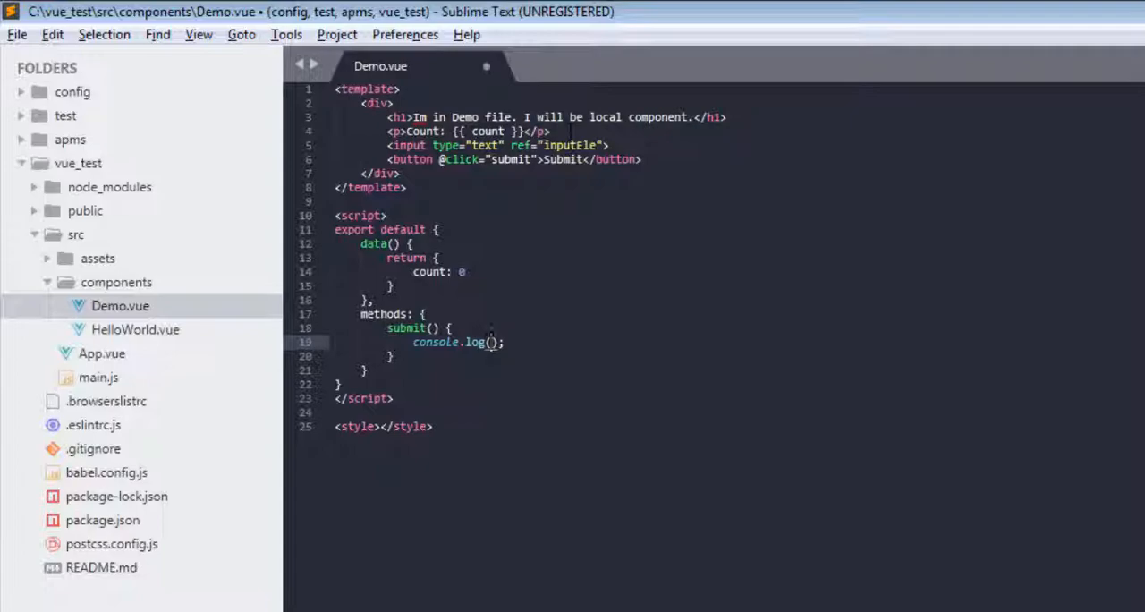
pyautogui.write('this.$')
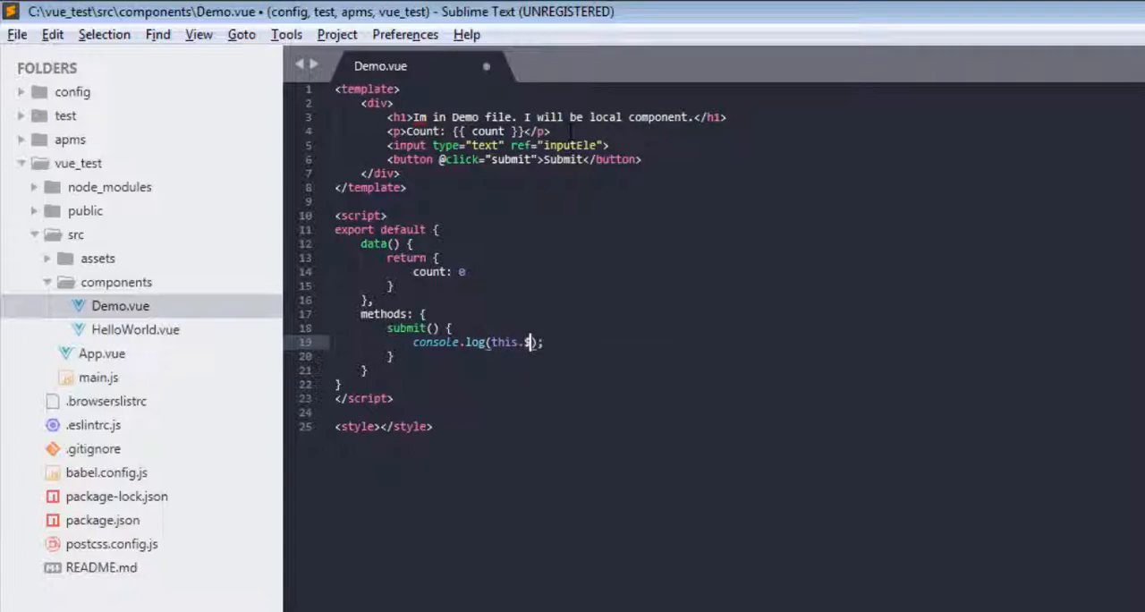
pyautogui.write('refs')
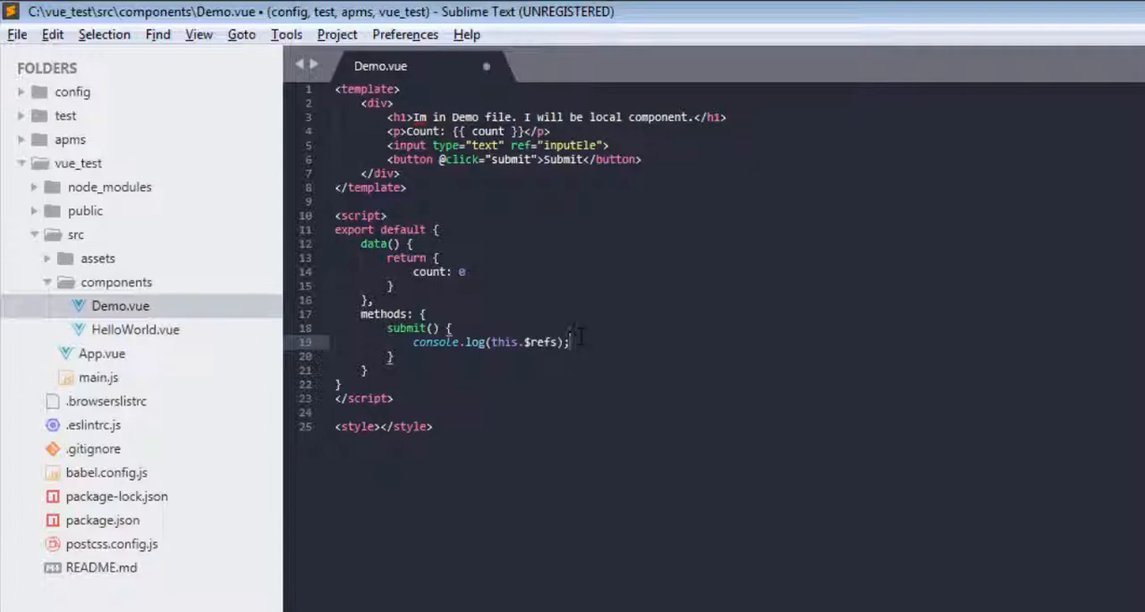
pyautogui.press('ctrl+s')
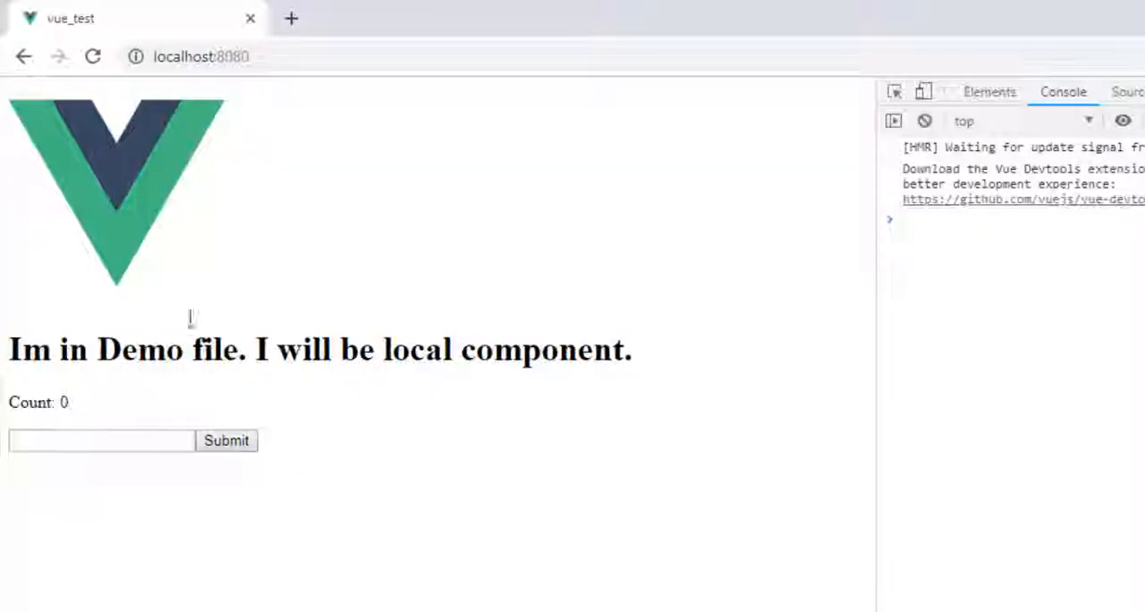
# Submit 123, then expand {inputEle: input} and inputEle in the Console and scroll its properties
pyautogui.write('1')
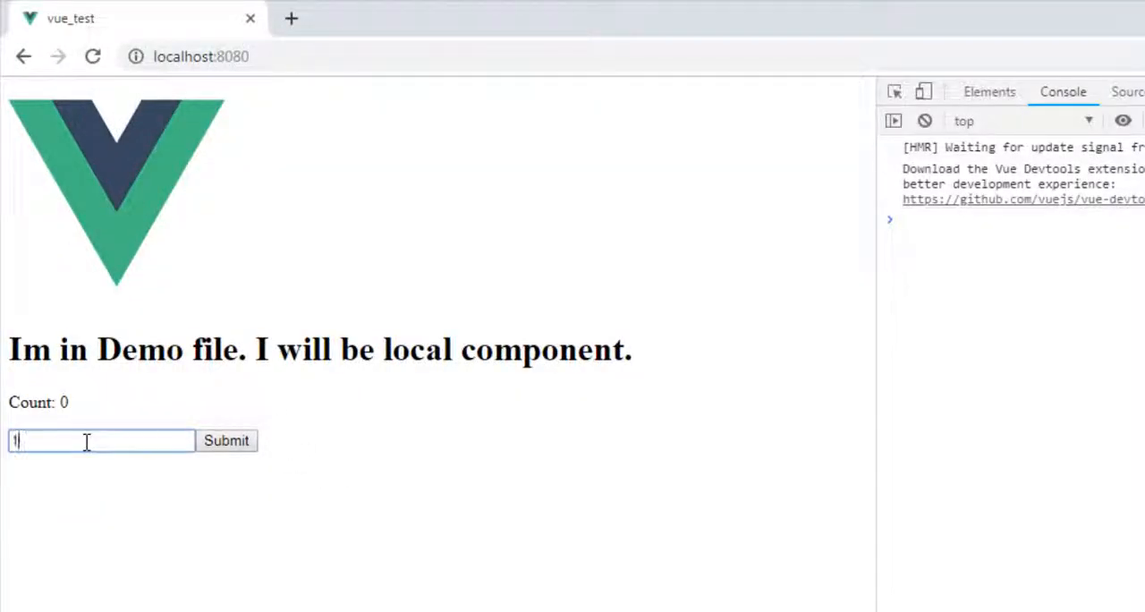
pyautogui.click(226, 440)
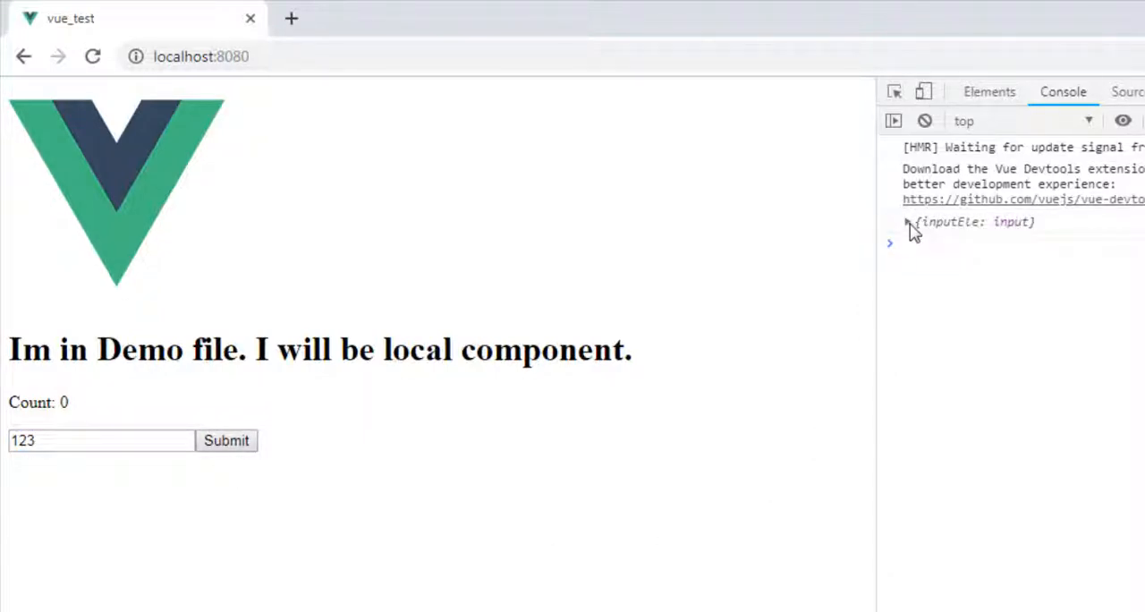
pyautogui.click(906, 222)
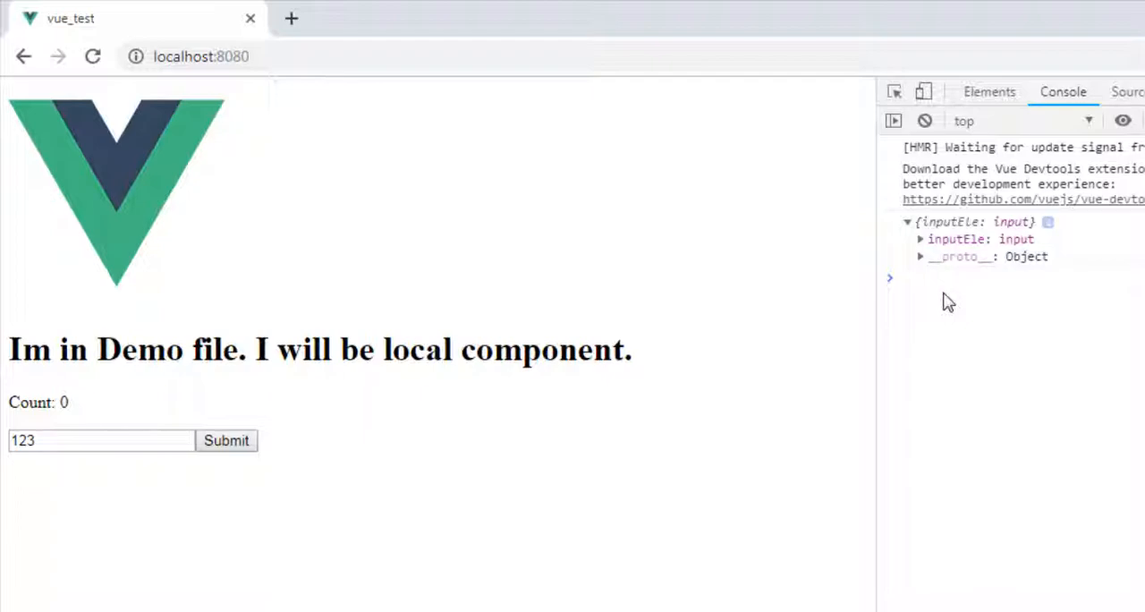
pyautogui.click(920, 239)
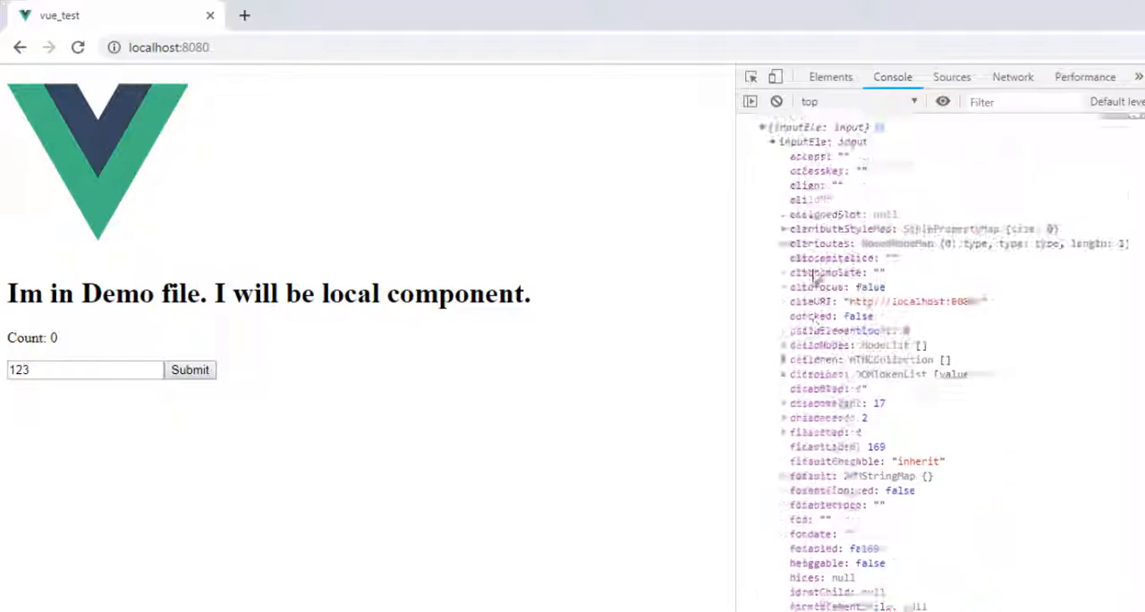
pyautogui.scroll(-3)
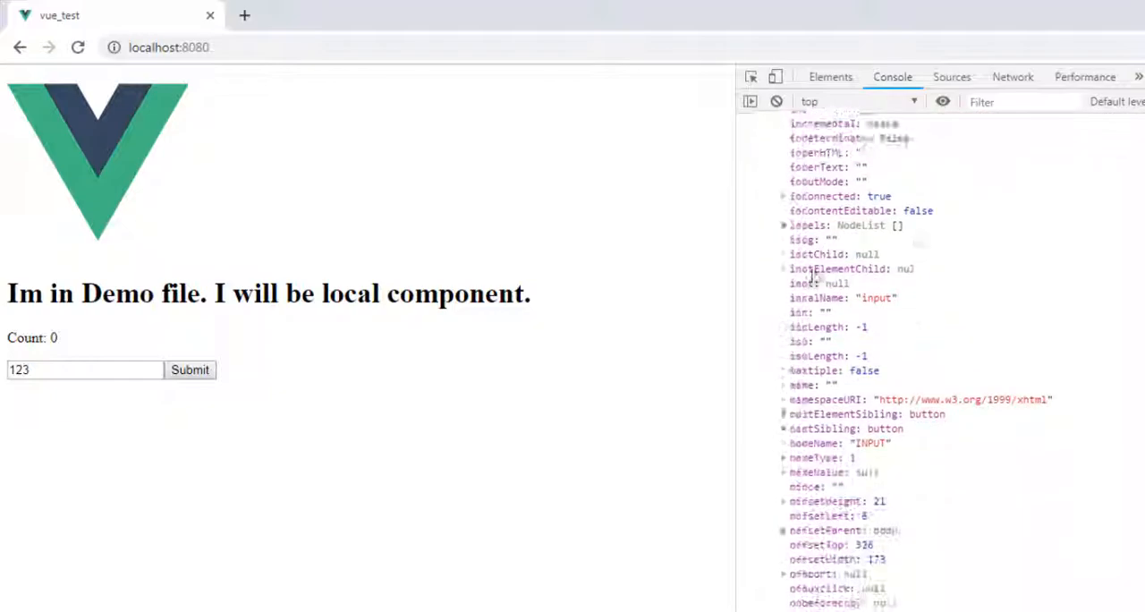
pyautogui.scroll(-3)
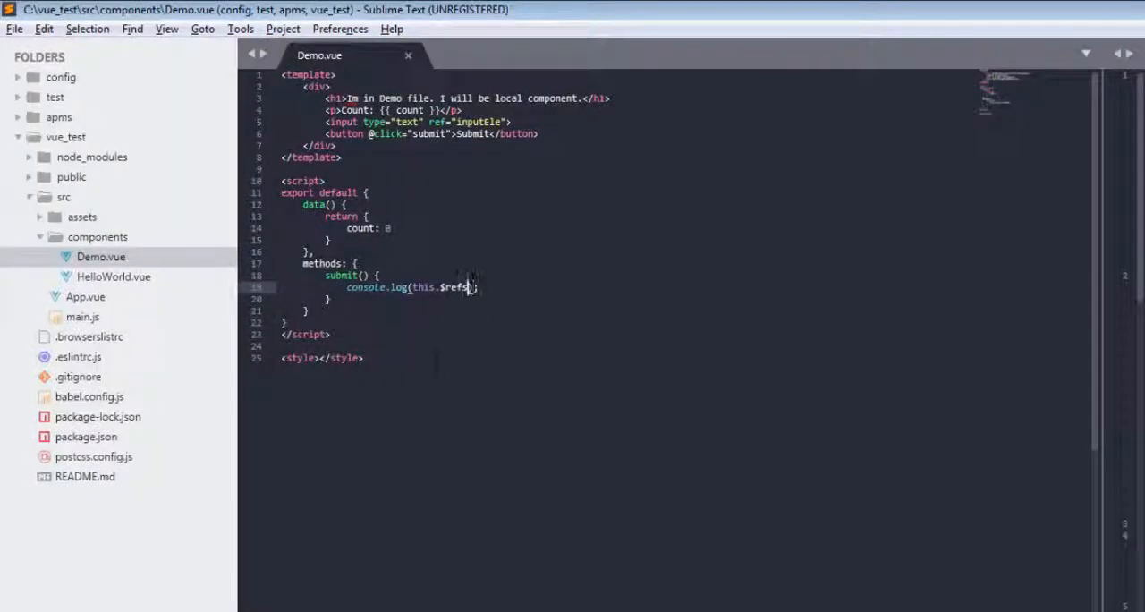
# Change the log call to console.log(this.$refs.inputEle) using autocomplete
pyautogui.write('.')
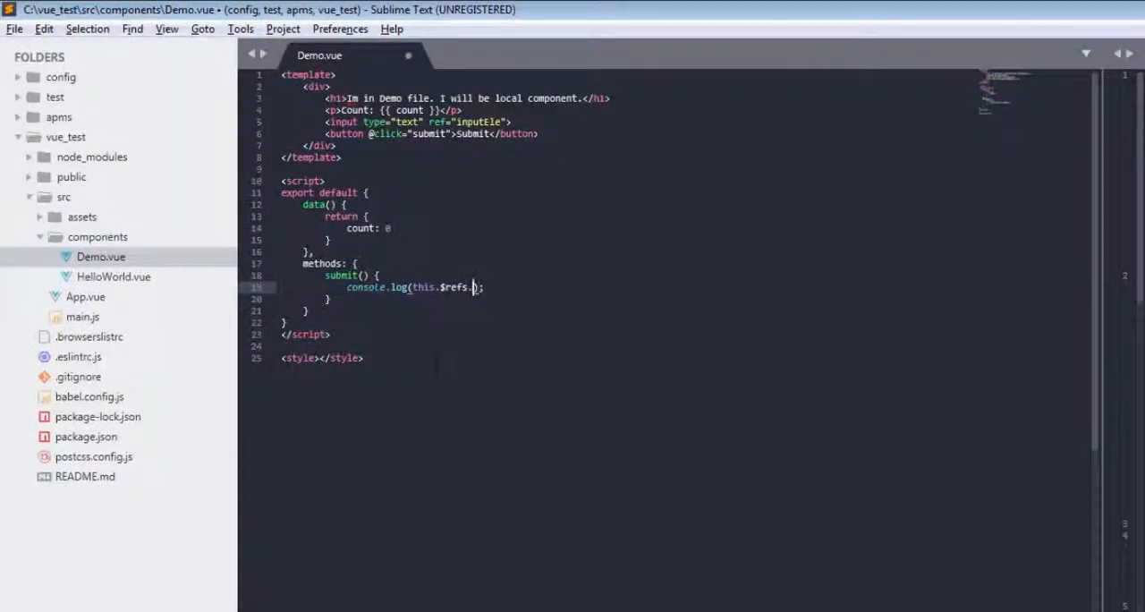
pyautogui.write('input')
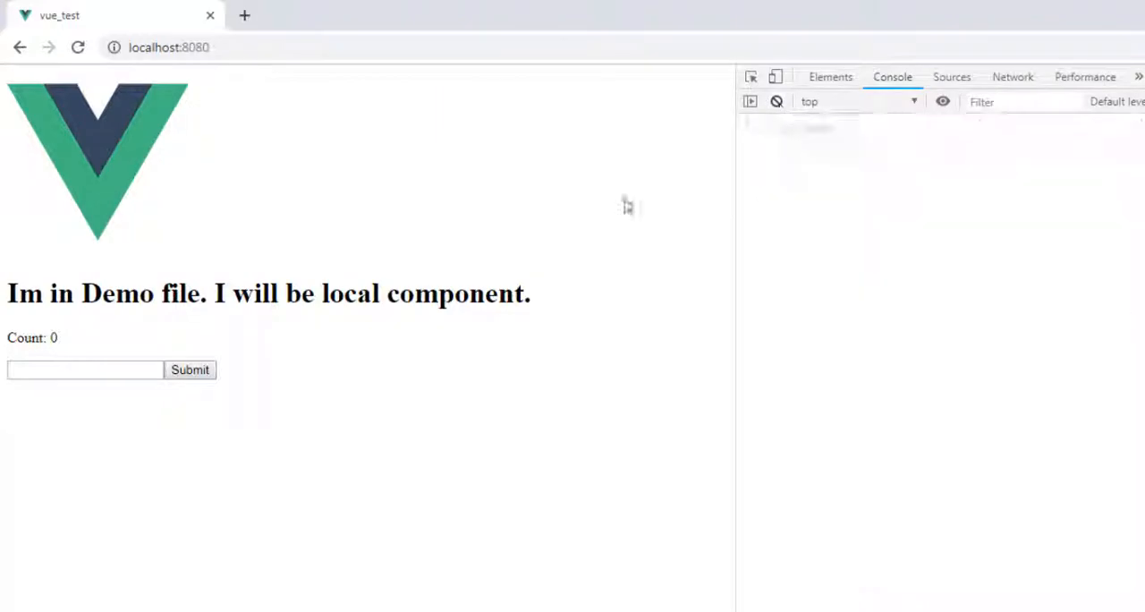
# Enter abc in the text field and submit it to log the input element
pyautogui.write('a')
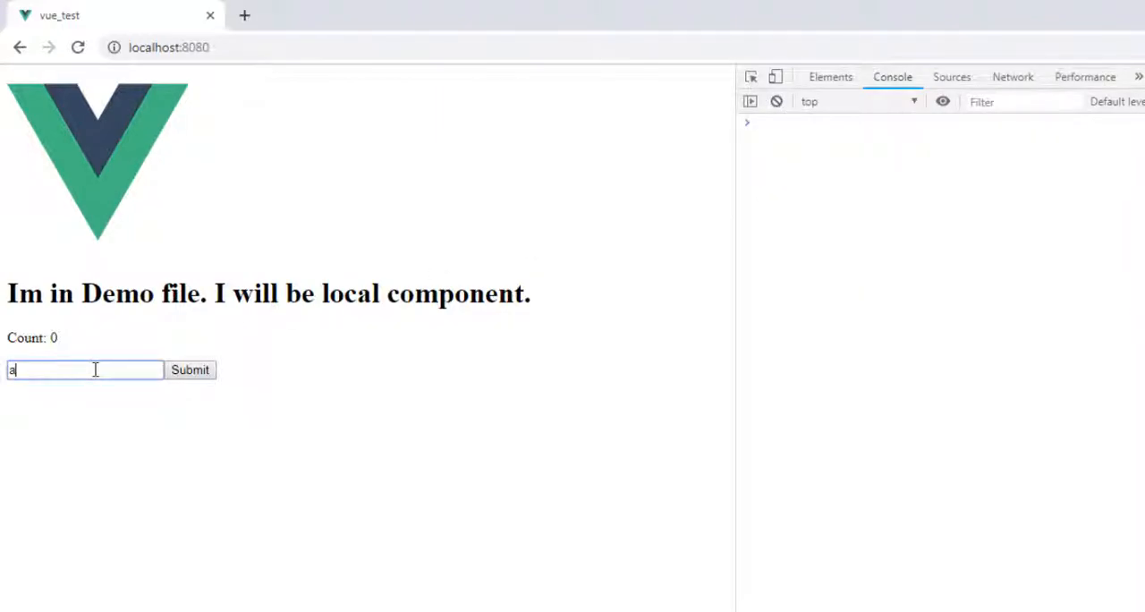
pyautogui.write('bc')
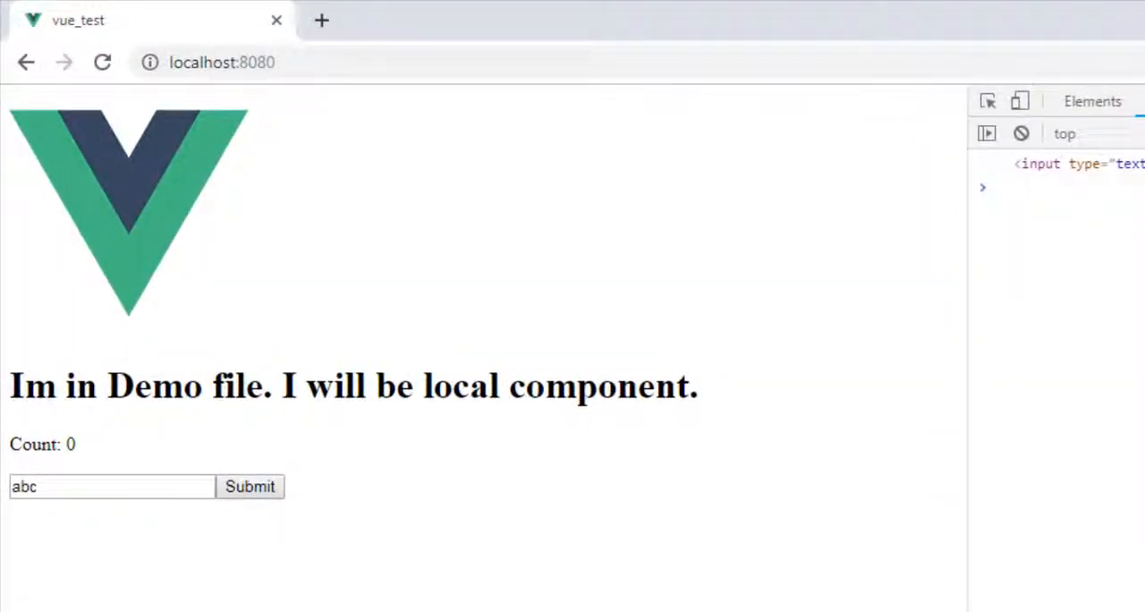
pyautogui.moveTo(747, 541)
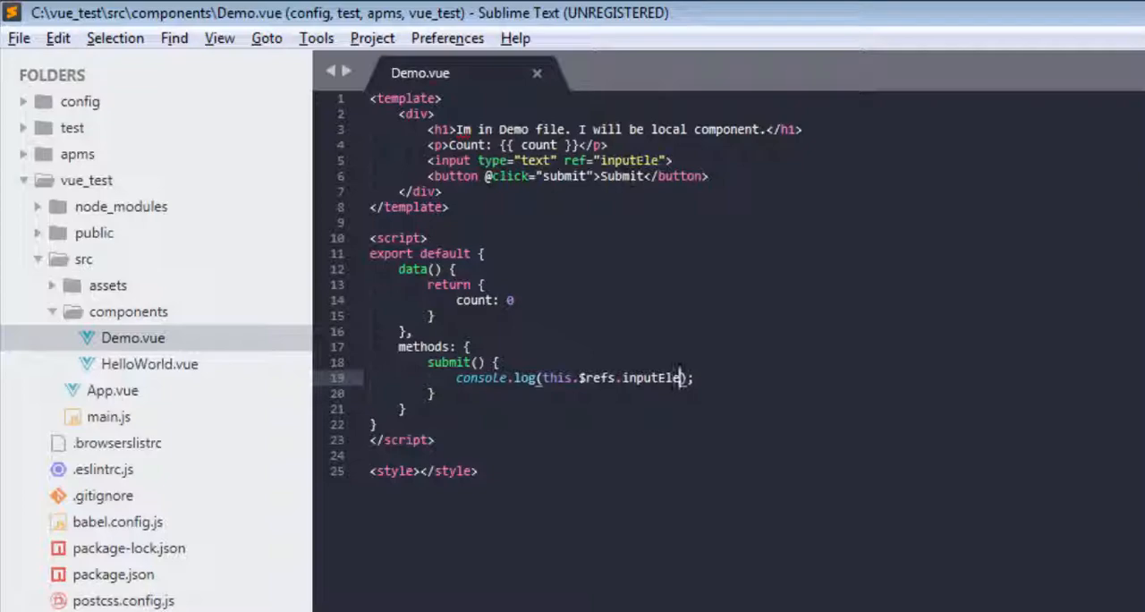
# Begin typing a data attribute after ref="inputEle" on line 5, fixing a typo
pyautogui.write('daaata')
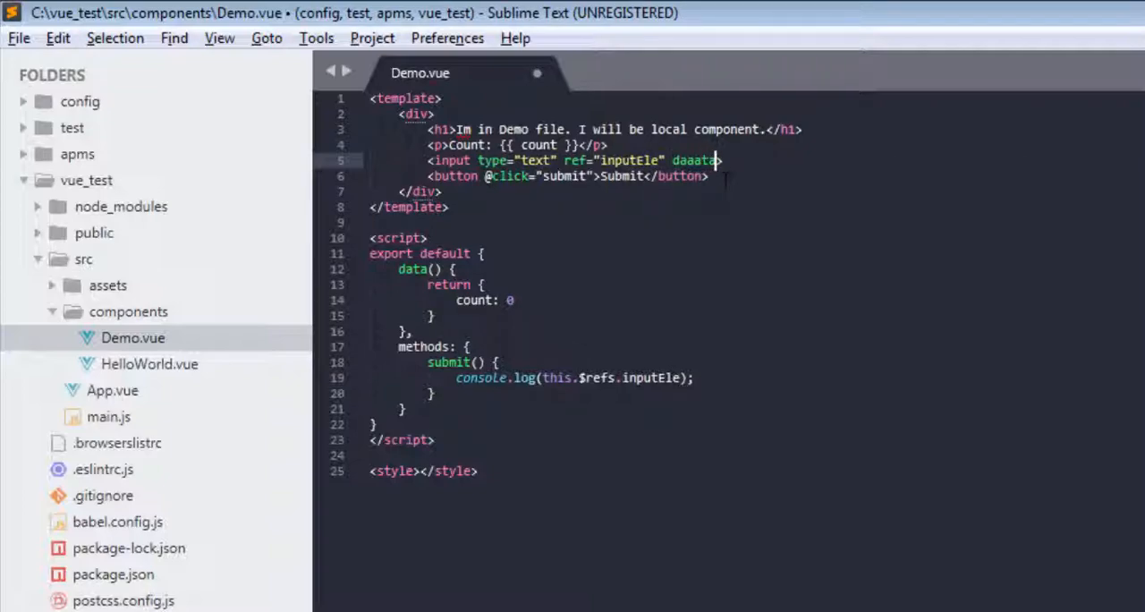
pyautogui.press('BackSpace')
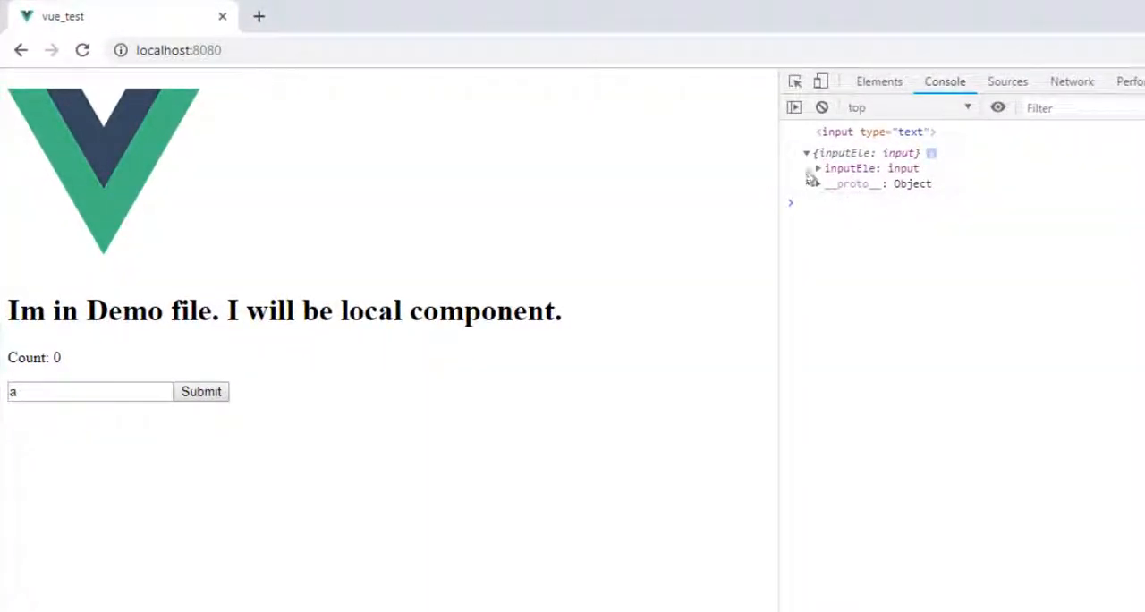
# Expand the logged inputEle element and its attributes NamedNodeMap in the Console
pyautogui.click(817, 168)
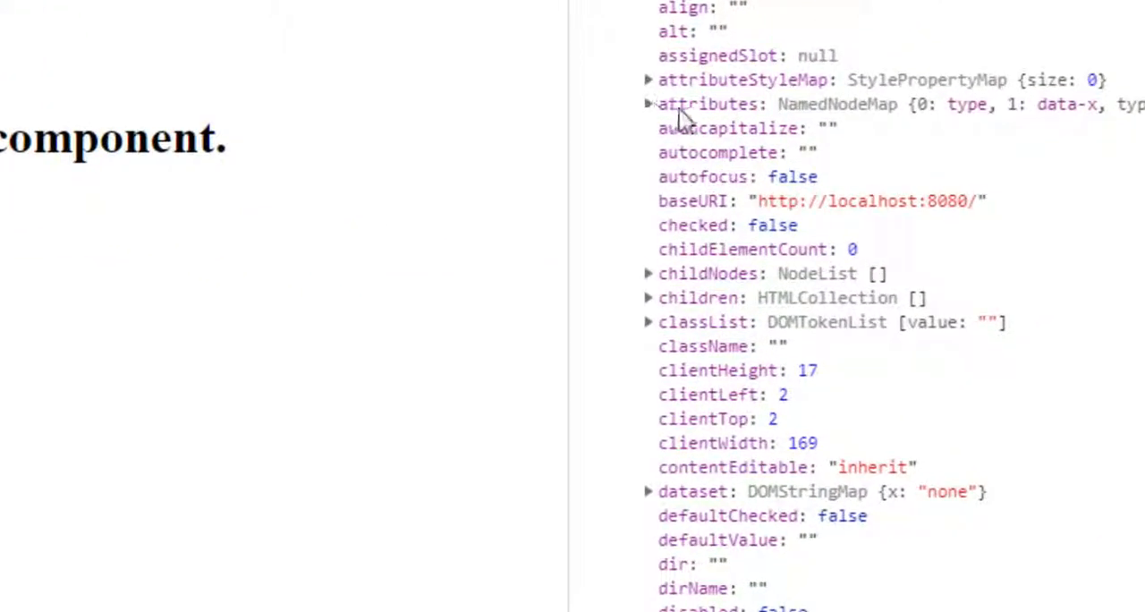
pyautogui.click(648, 104)
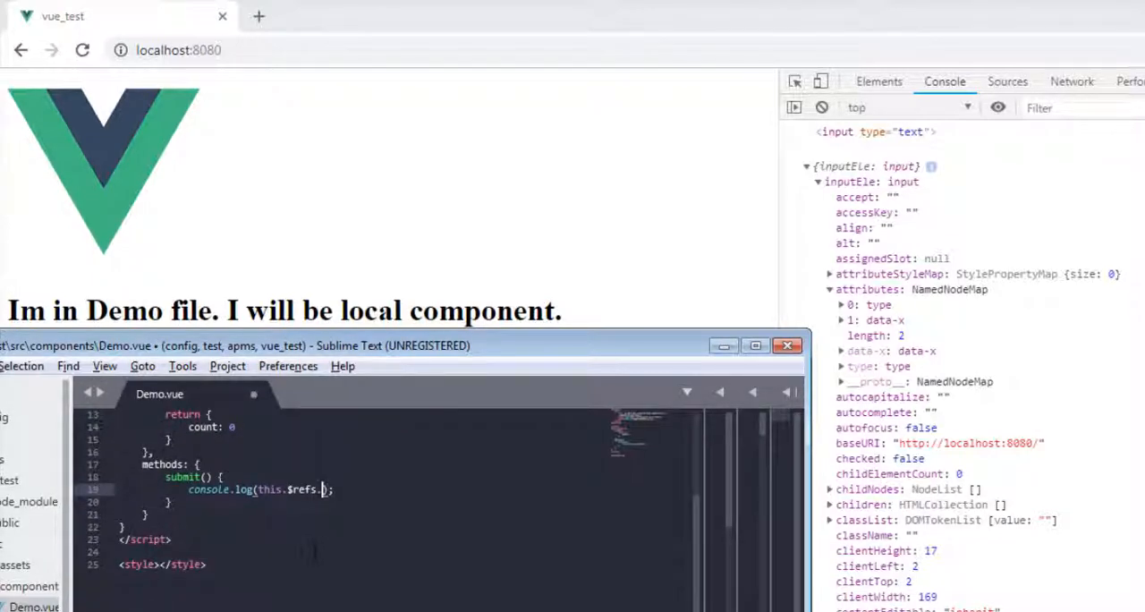
# Edit the log line toward this.$refs.inputEle.attributes
pyautogui.write('inputEle')
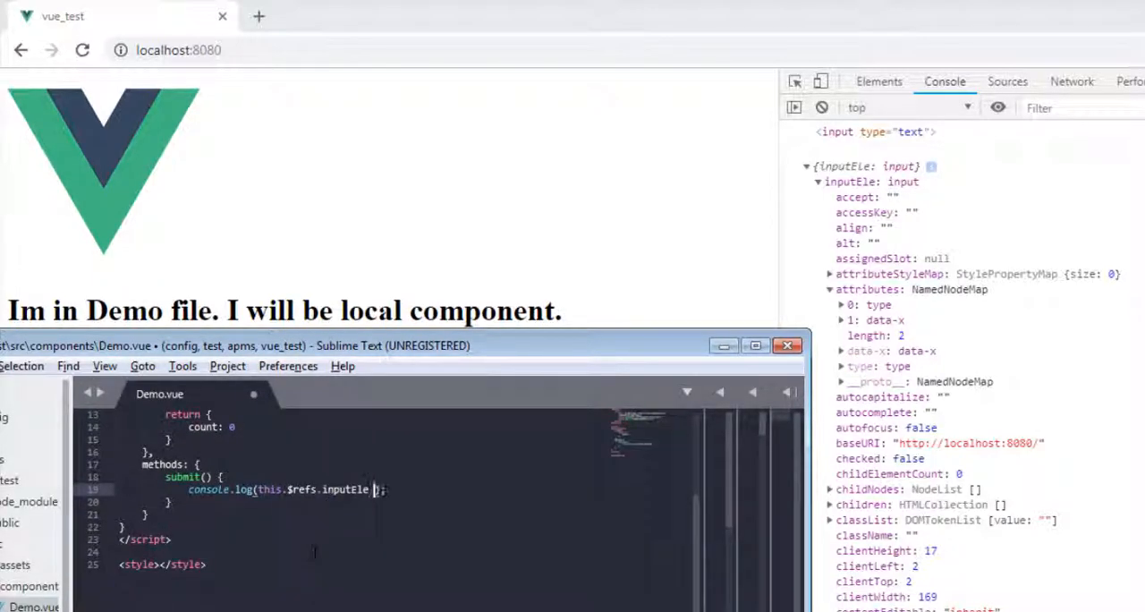
pyautogui.write('.a')
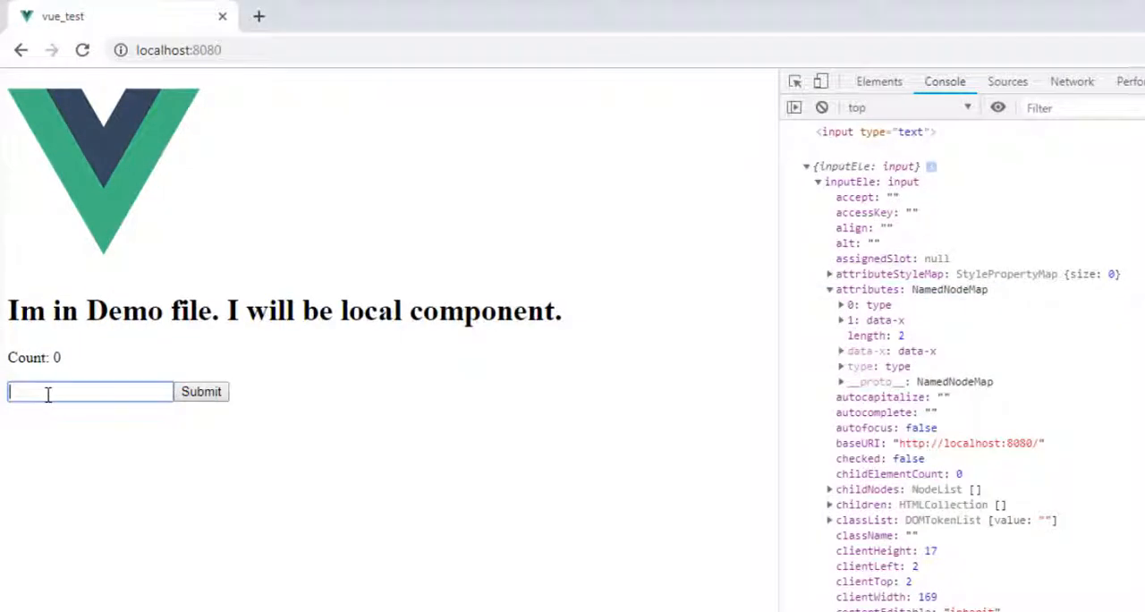
# Submit qwe and expand the logged NamedNodeMap showing type and data-x
pyautogui.write('qwe')
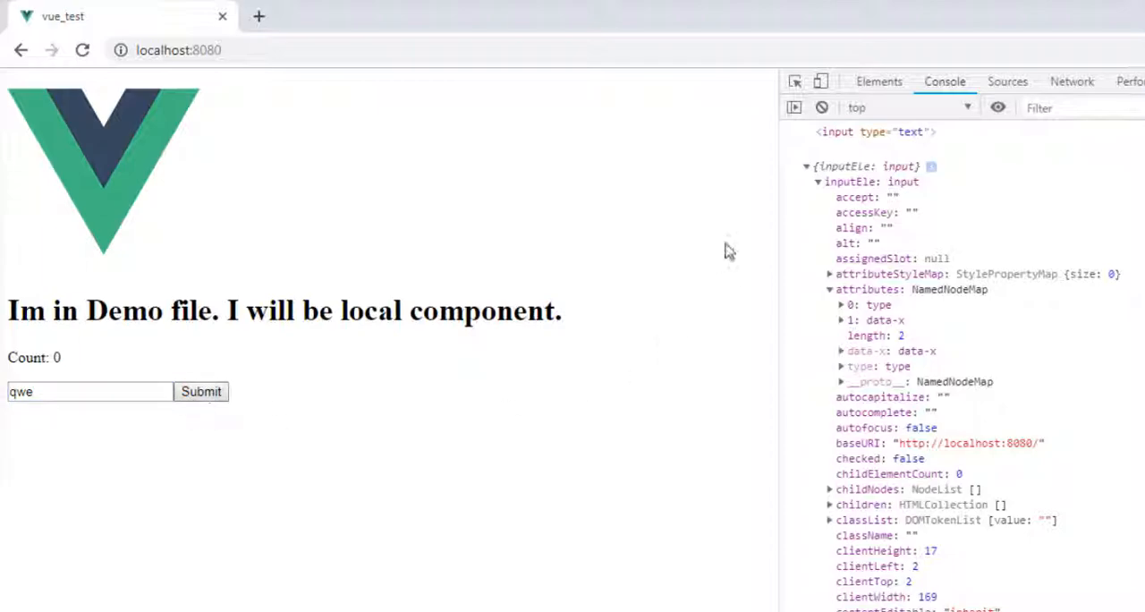
pyautogui.scroll(-3)
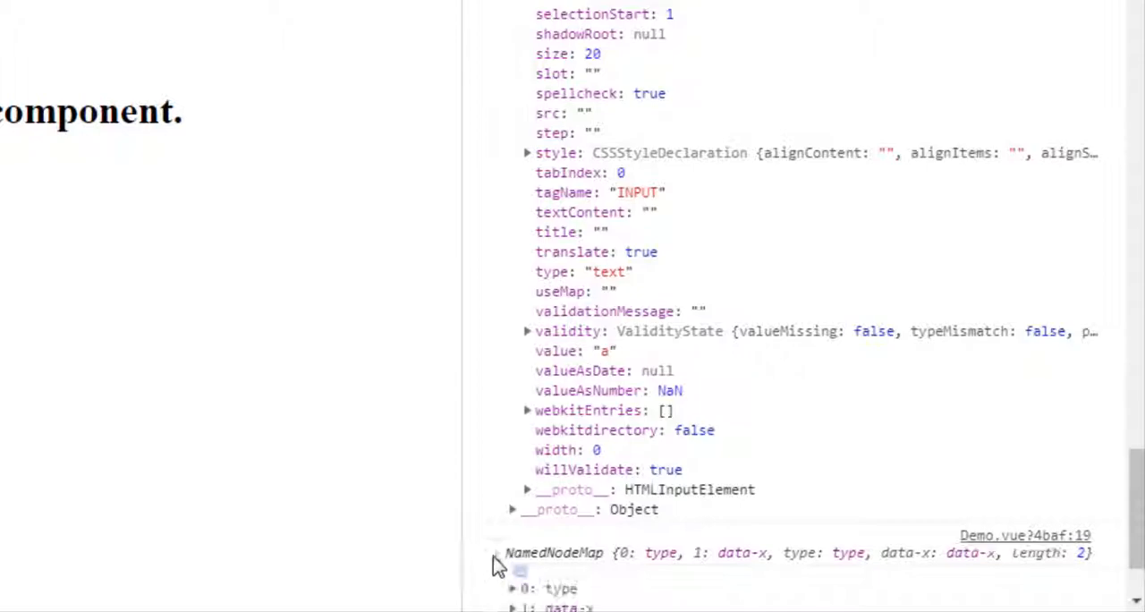
pyautogui.click(496, 552)
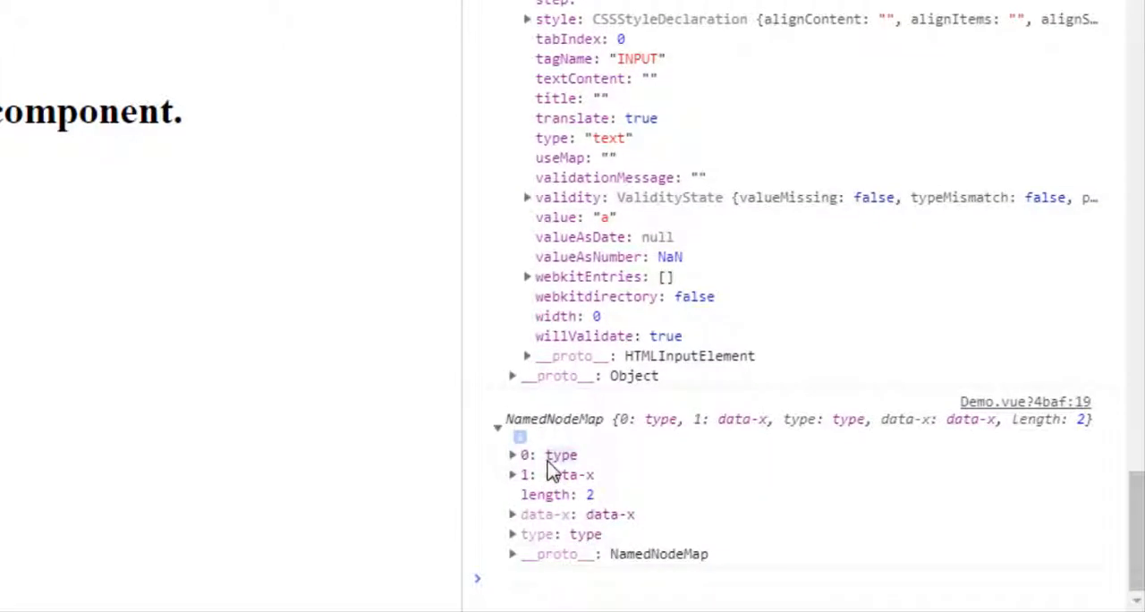
pyautogui.moveTo(577, 475)
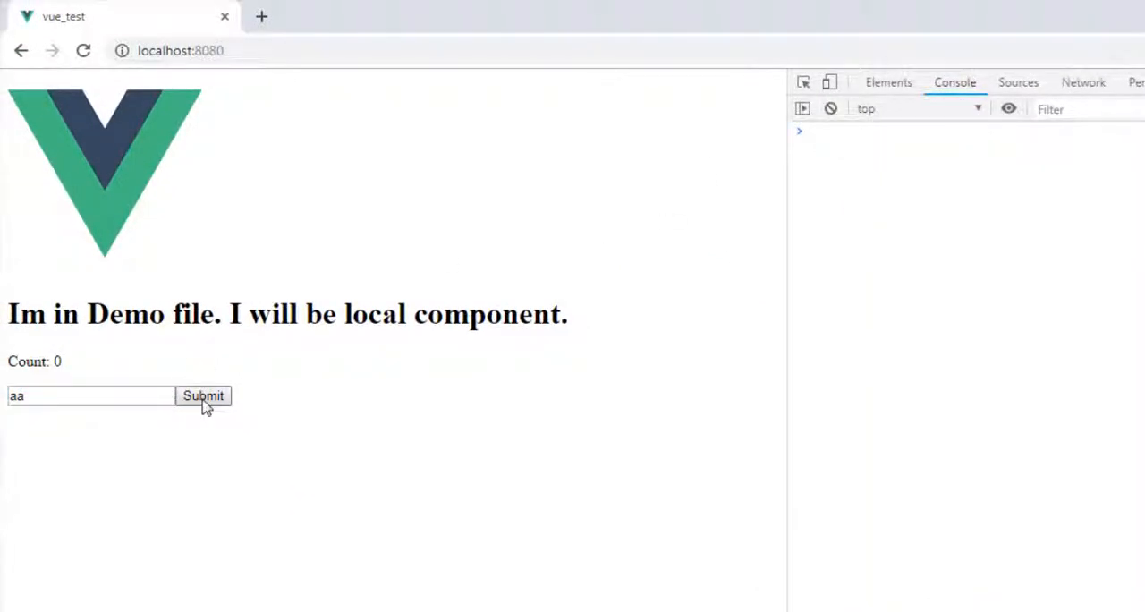
# Submit the entry aa to log the input's attributes[1] in the console
pyautogui.click(203, 395)
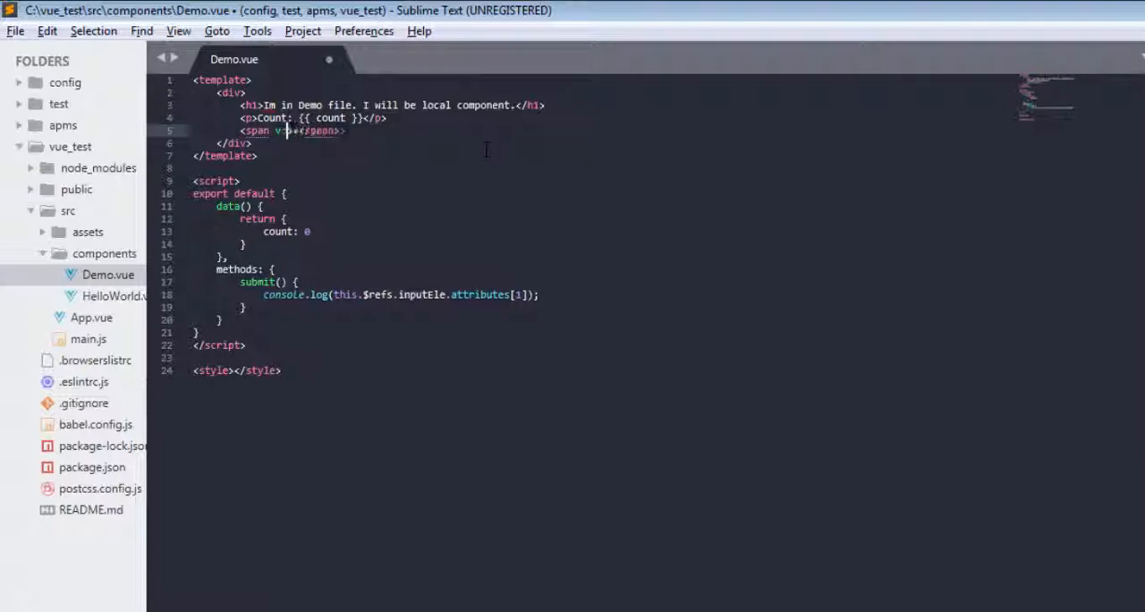
# Add five v-for 'item no.' paragraphs with ref="item" and log plain this.$refs
pyautogui.write('v-for="i in 5"')
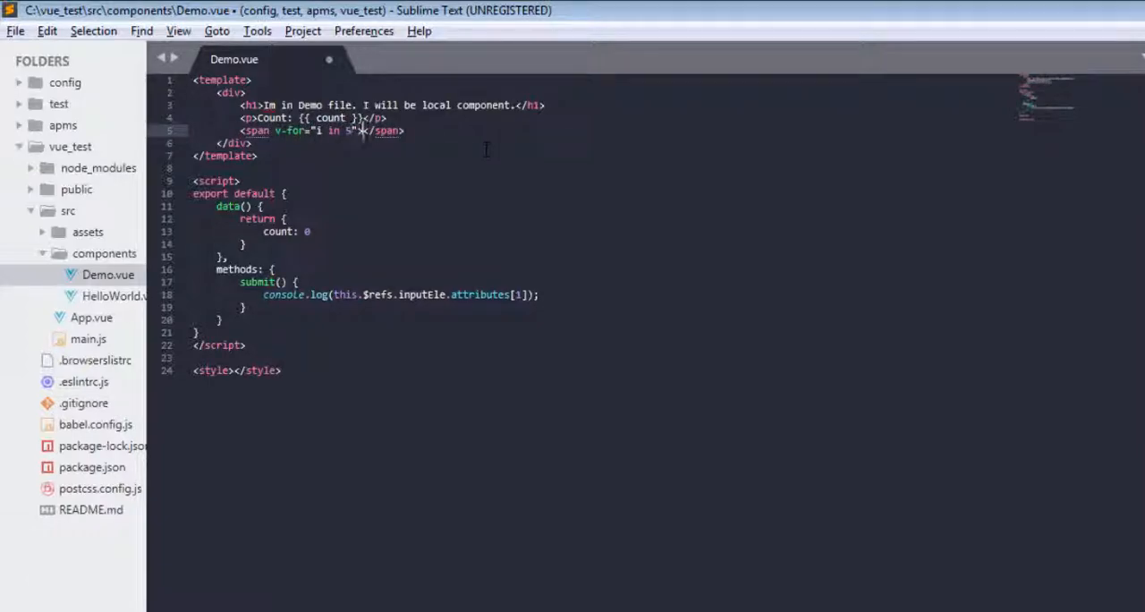
pyautogui.write('{{ i }} item')
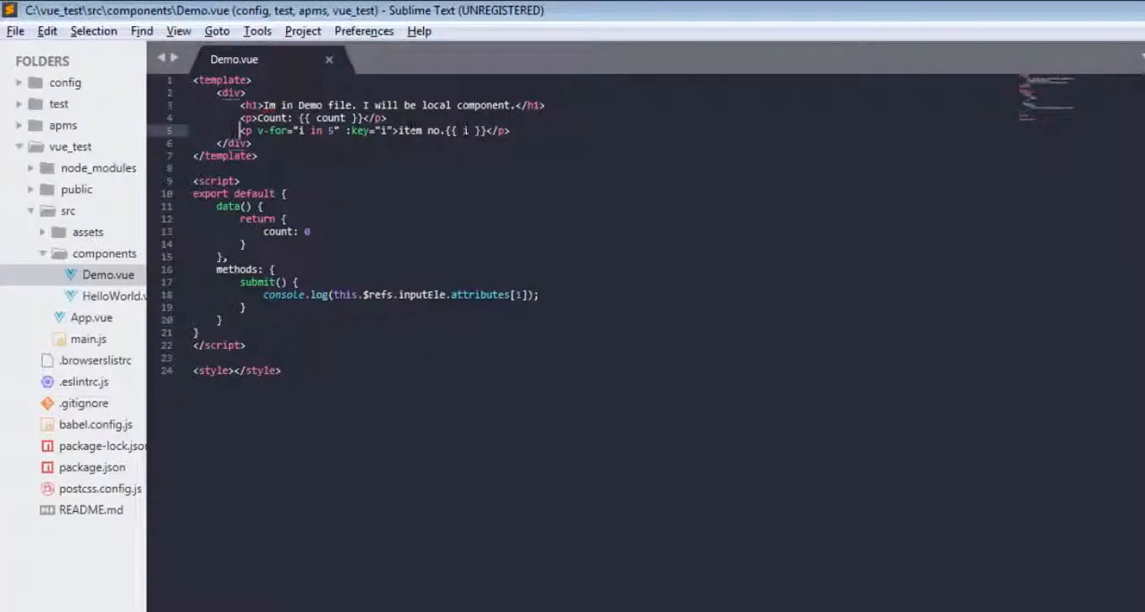
pyautogui.write('ref=""')
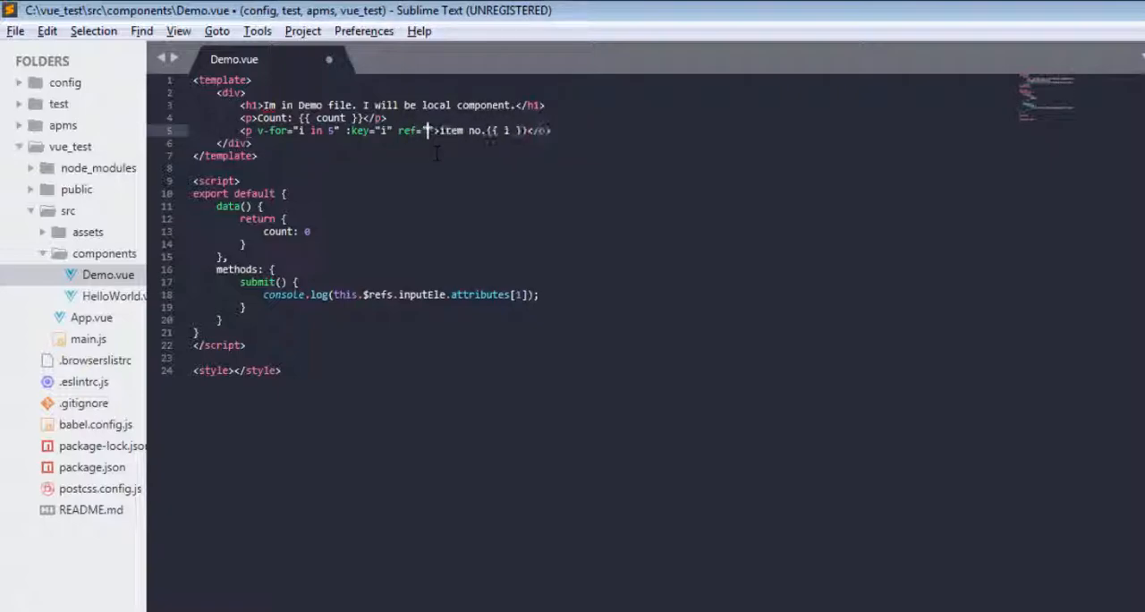
pyautogui.write('item')
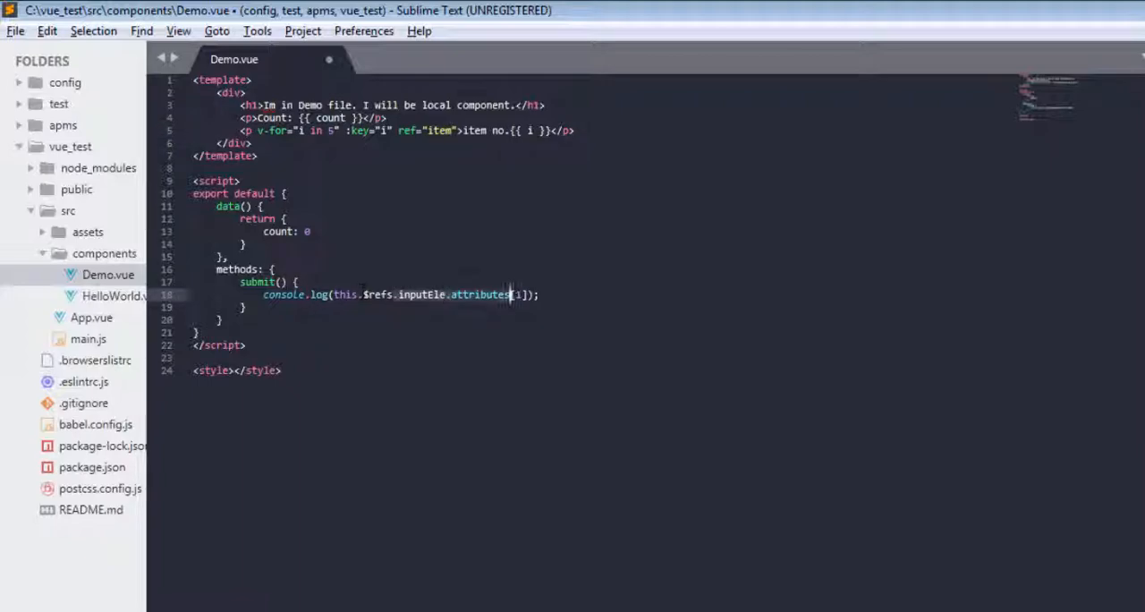
pyautogui.press('Backspace')
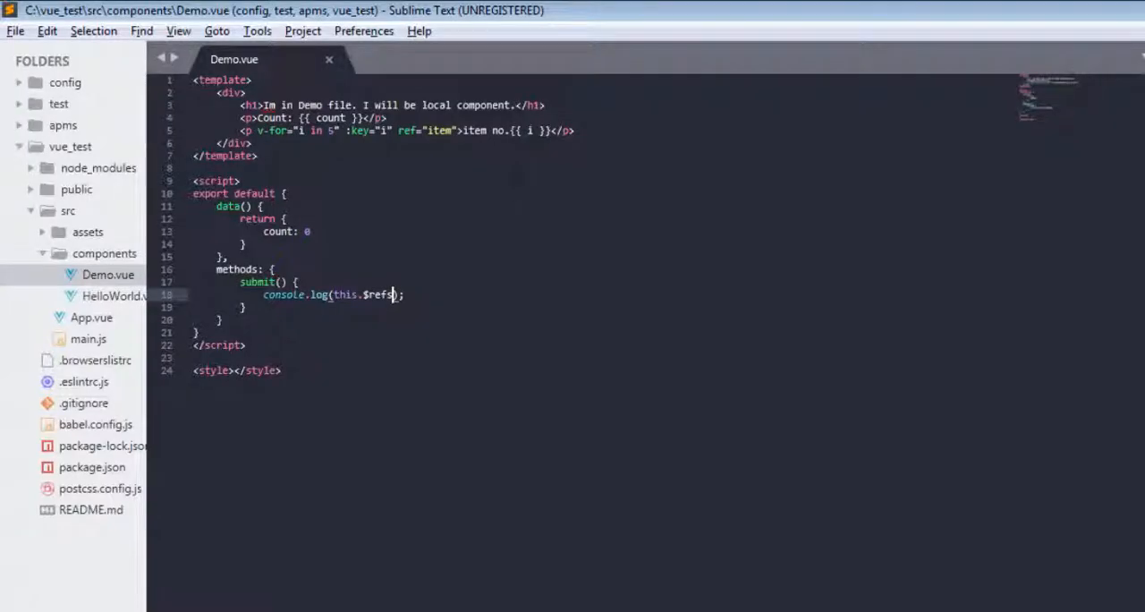
pyautogui.click(577, 130)
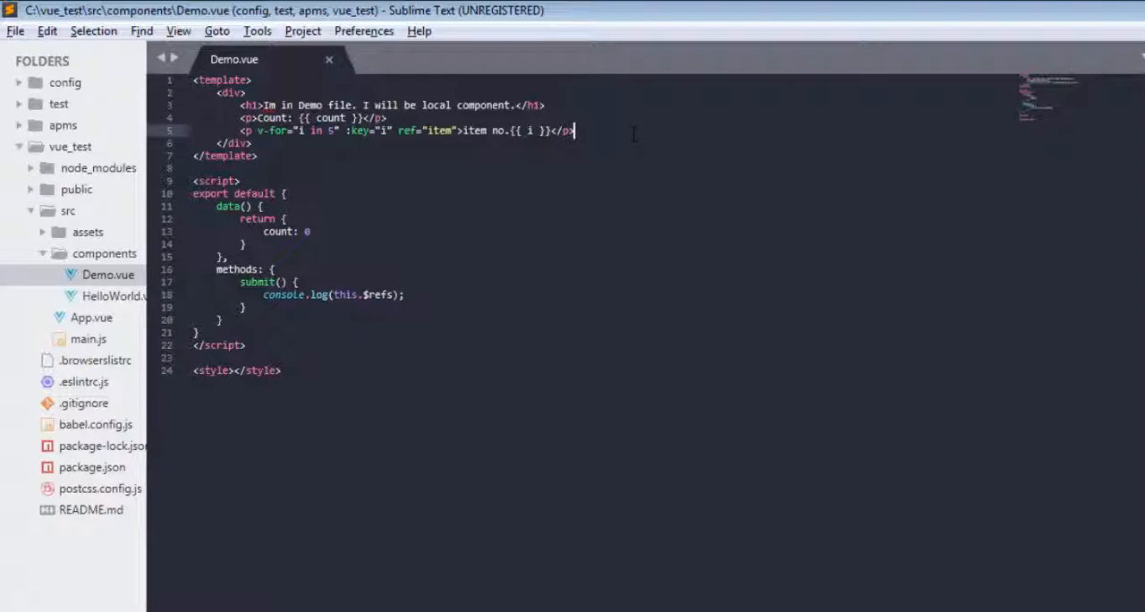
pyautogui.write('button @click="s"></button>')
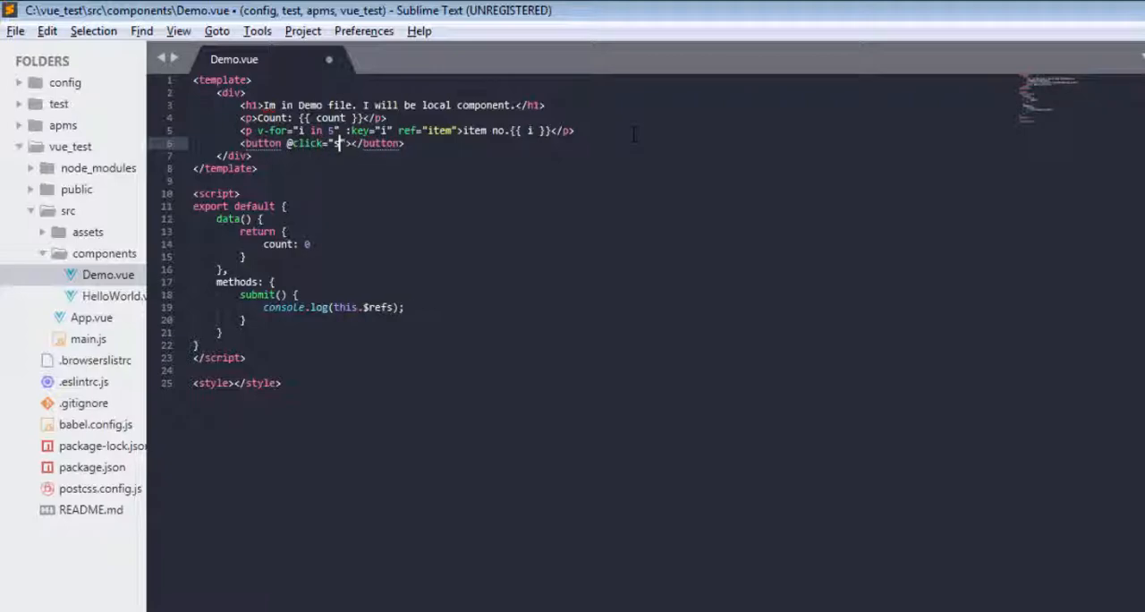
pyautogui.write('ubmit')
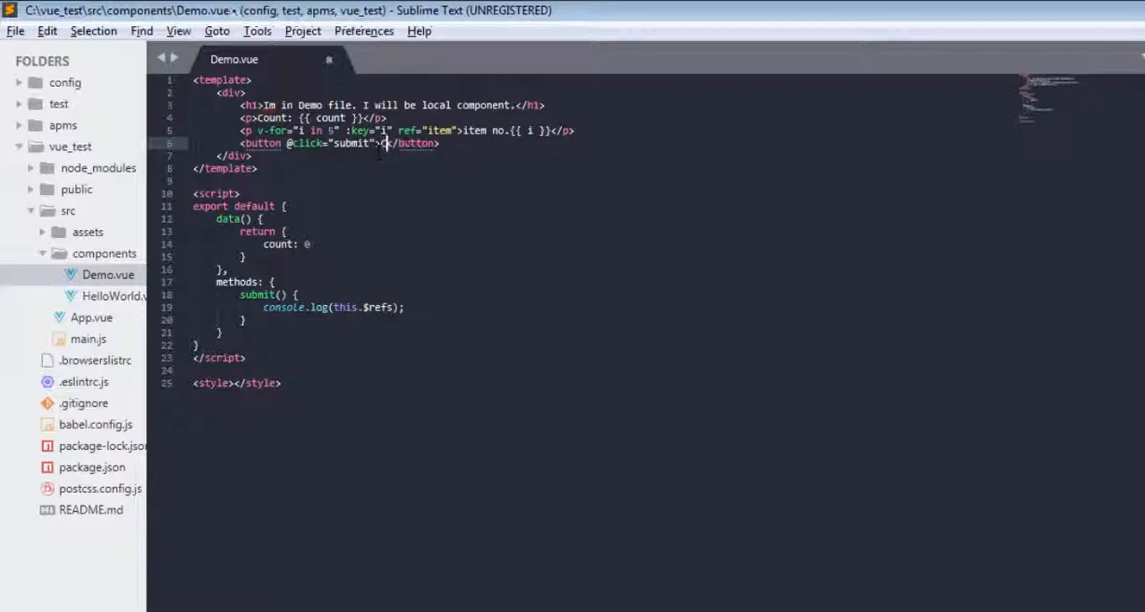
pyautogui.write('Click')
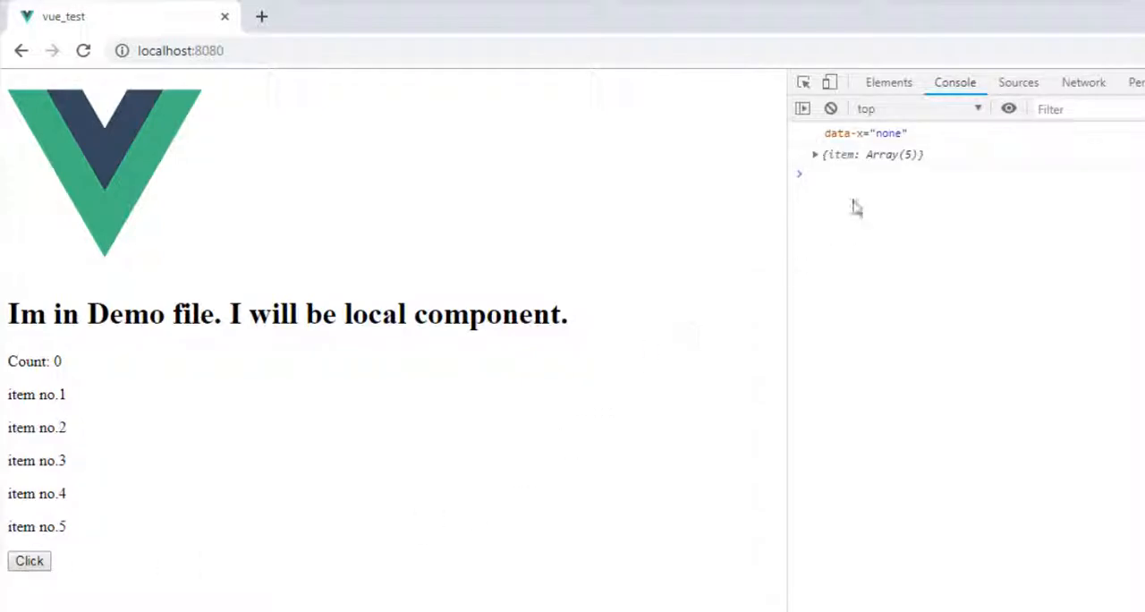
# Expand the logged {item: Array(5)} and inspect individual p elements
pyautogui.click(814, 154)
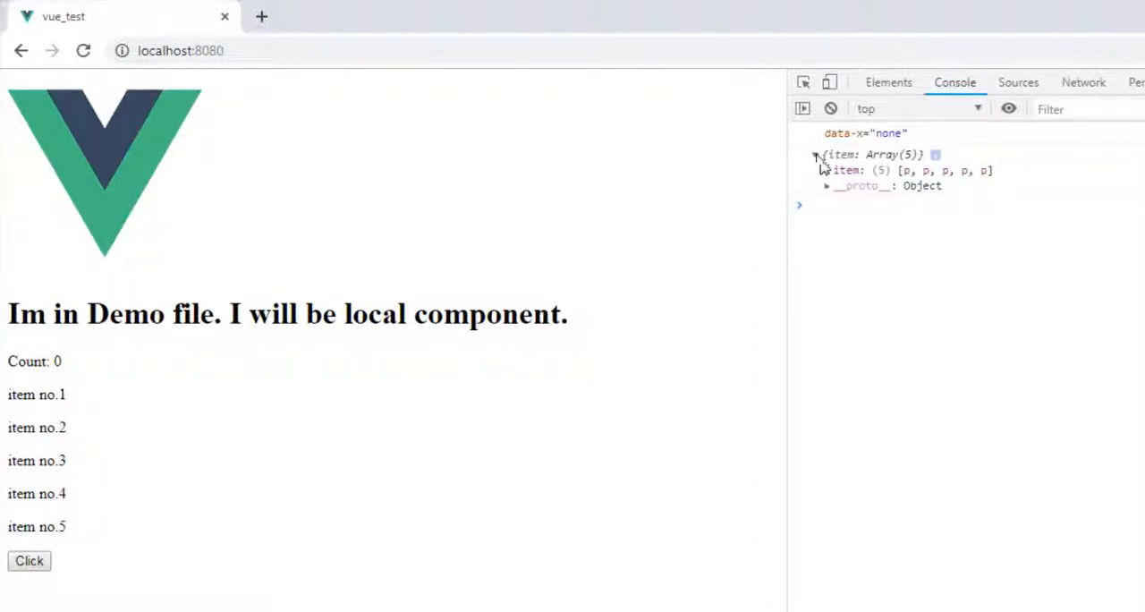
pyautogui.click(814, 154)
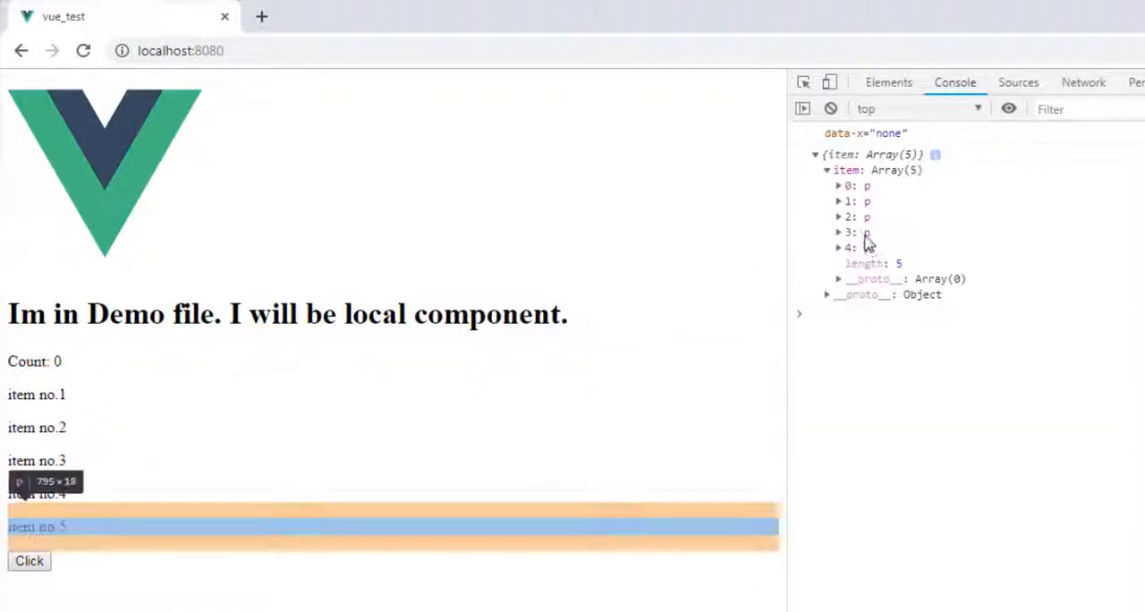
pyautogui.click(847, 199)
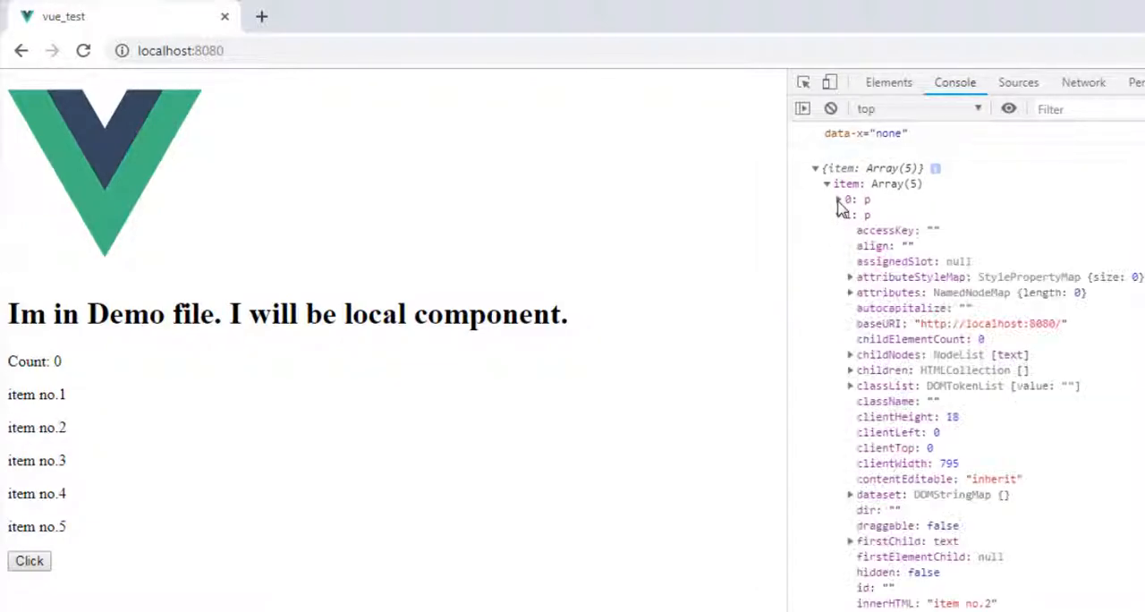
pyautogui.click(839, 200)
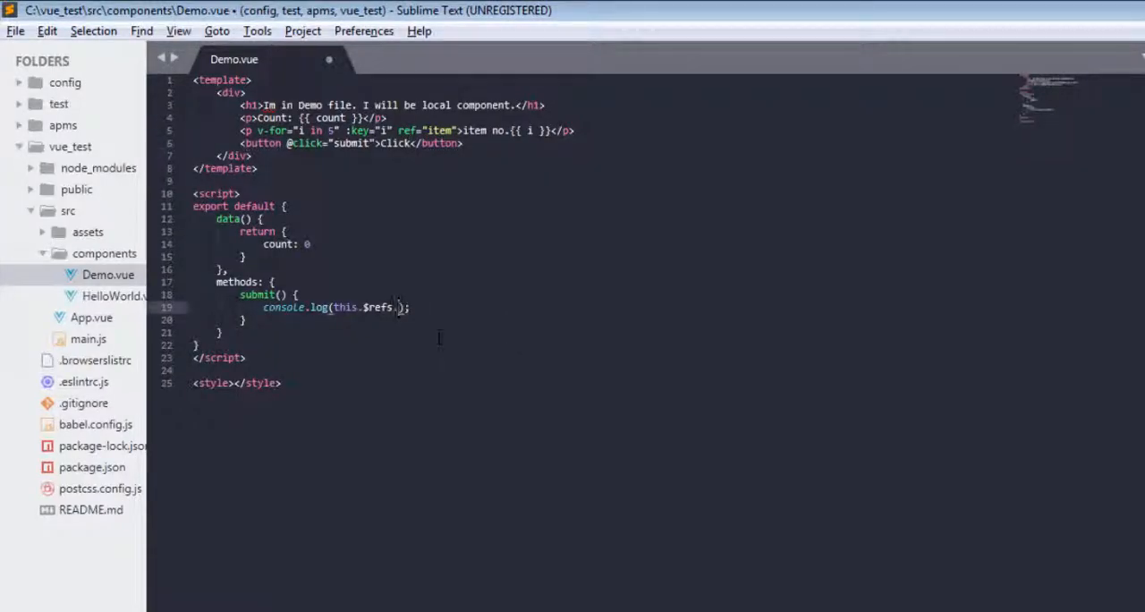
# Change the log call to this.$refs.item[0], then to item[1]
pyautogui.write('item[')
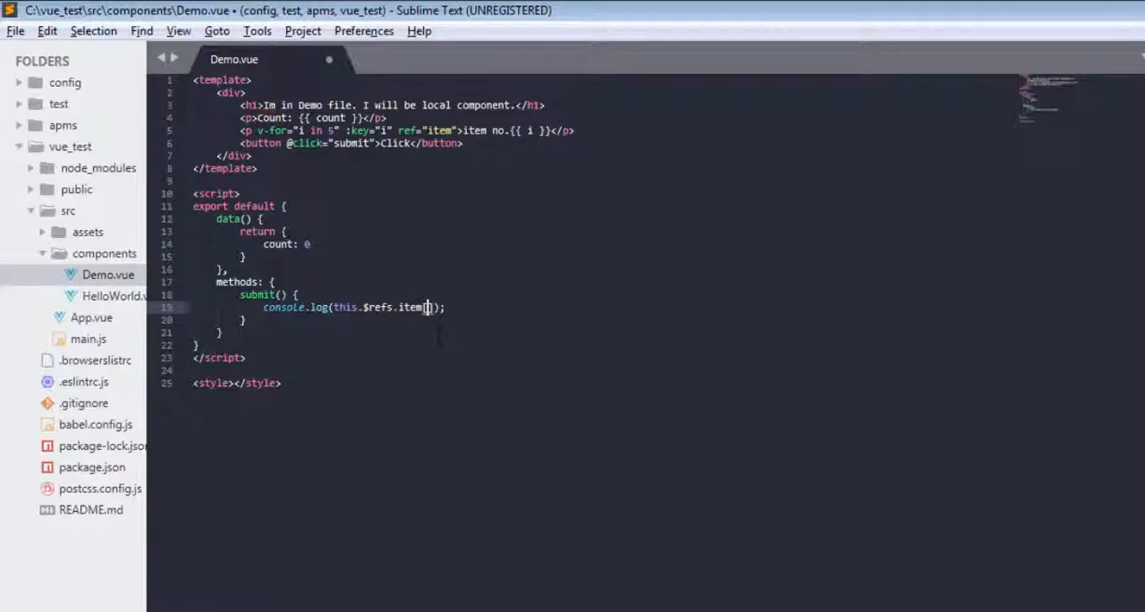
pyautogui.write('0')
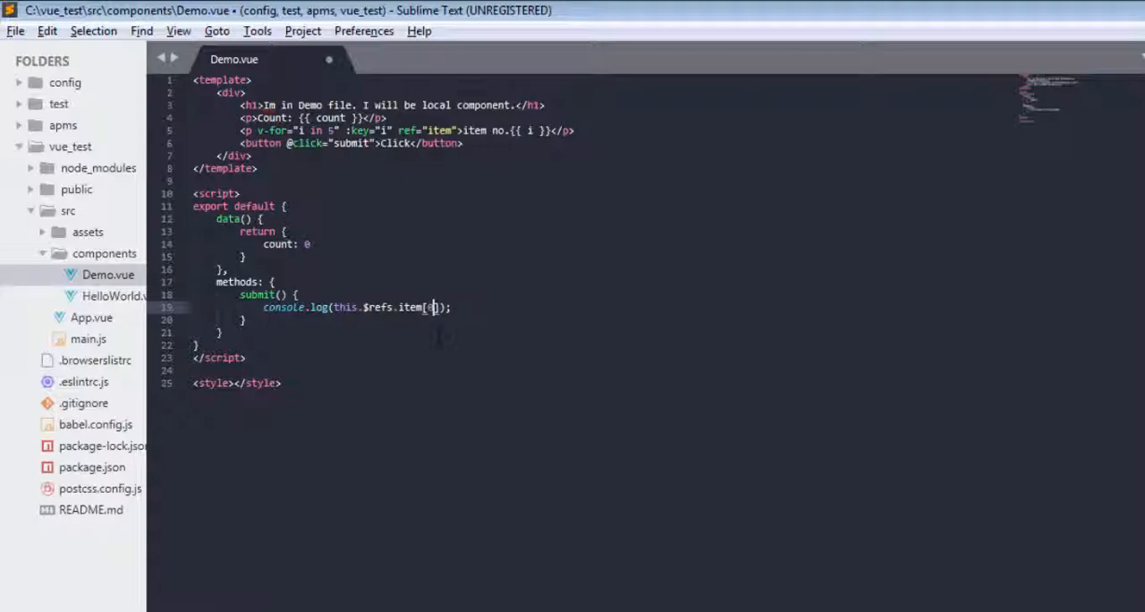
pyautogui.write('1')
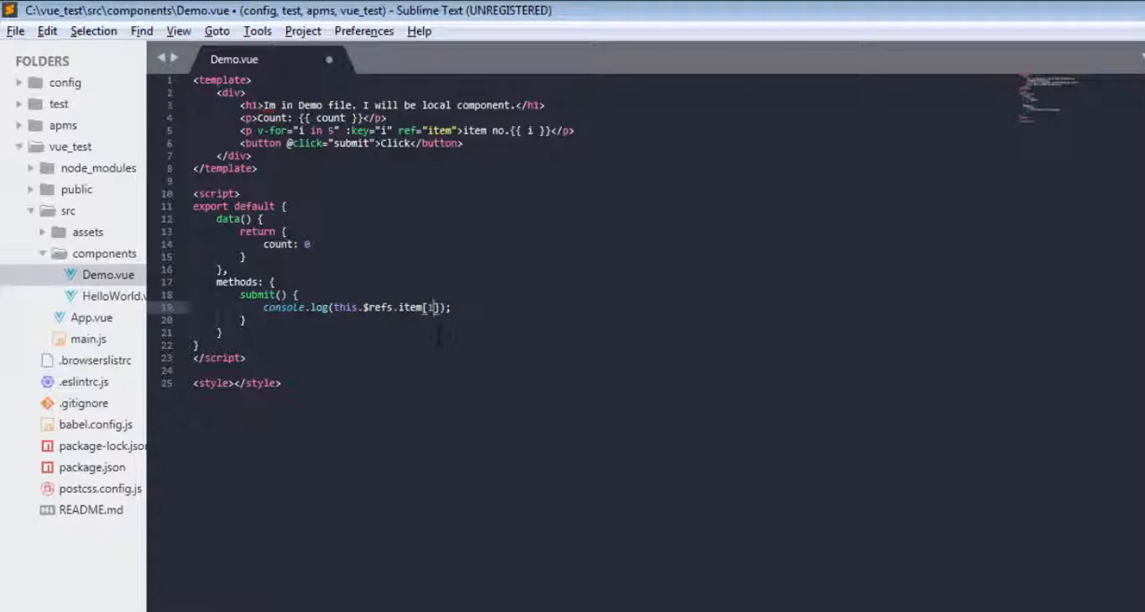